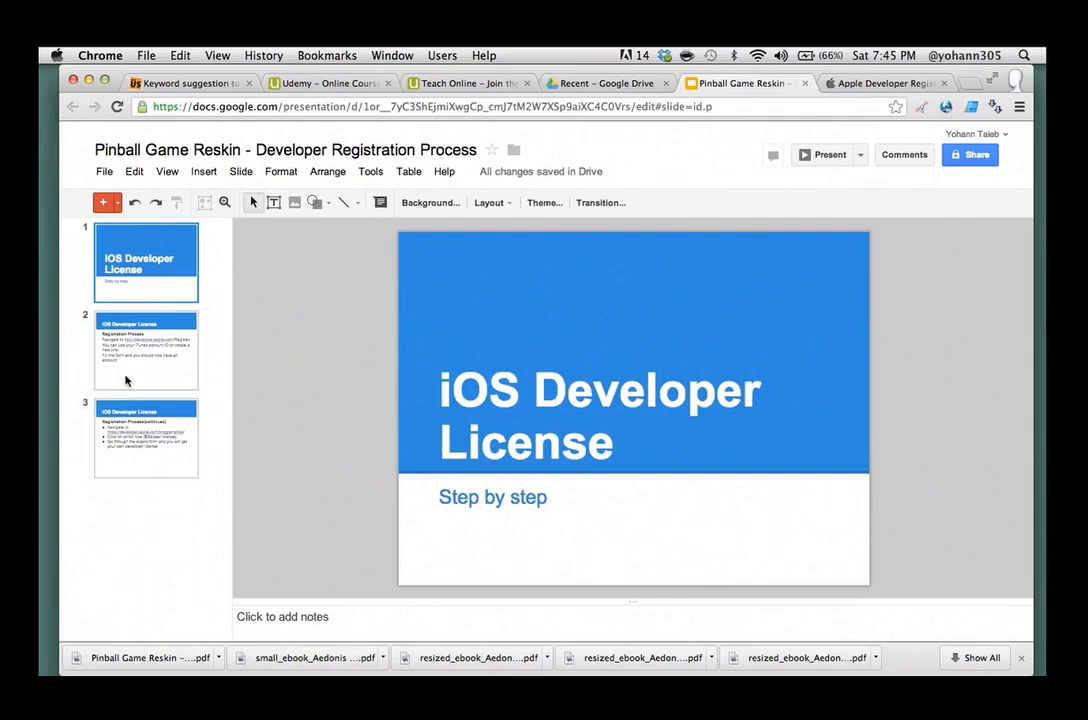
- Show slide 2, Registration Process at developer.apple.com, in the iOS Developer License deck
left_click(146, 348)
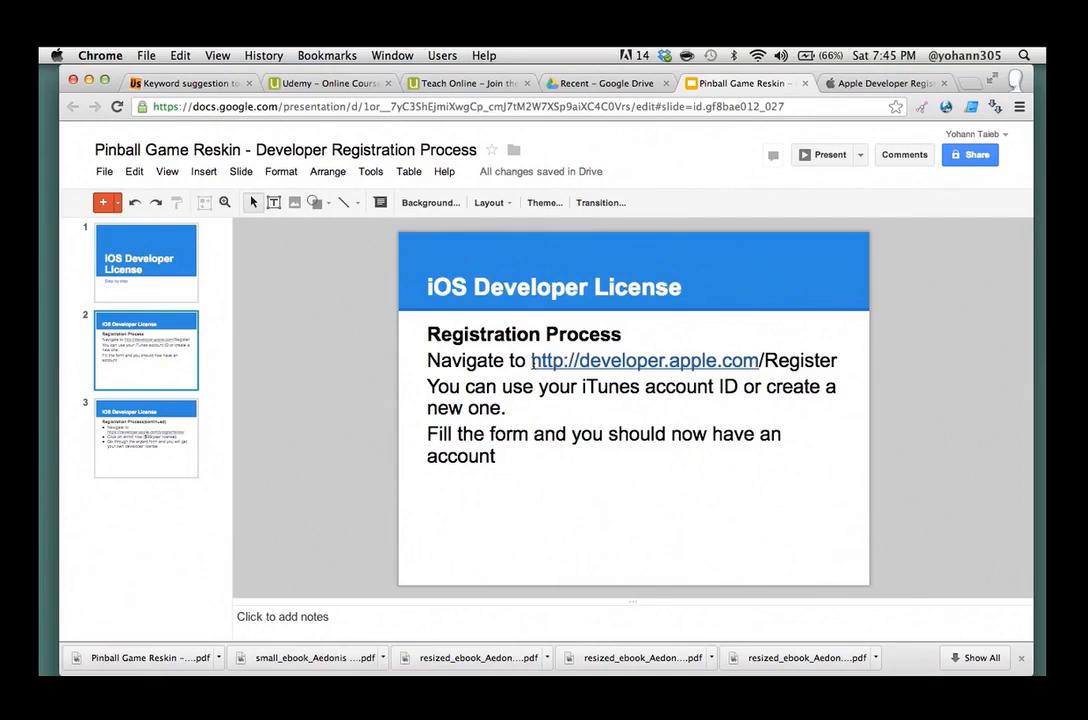
mouse_move(896, 126)
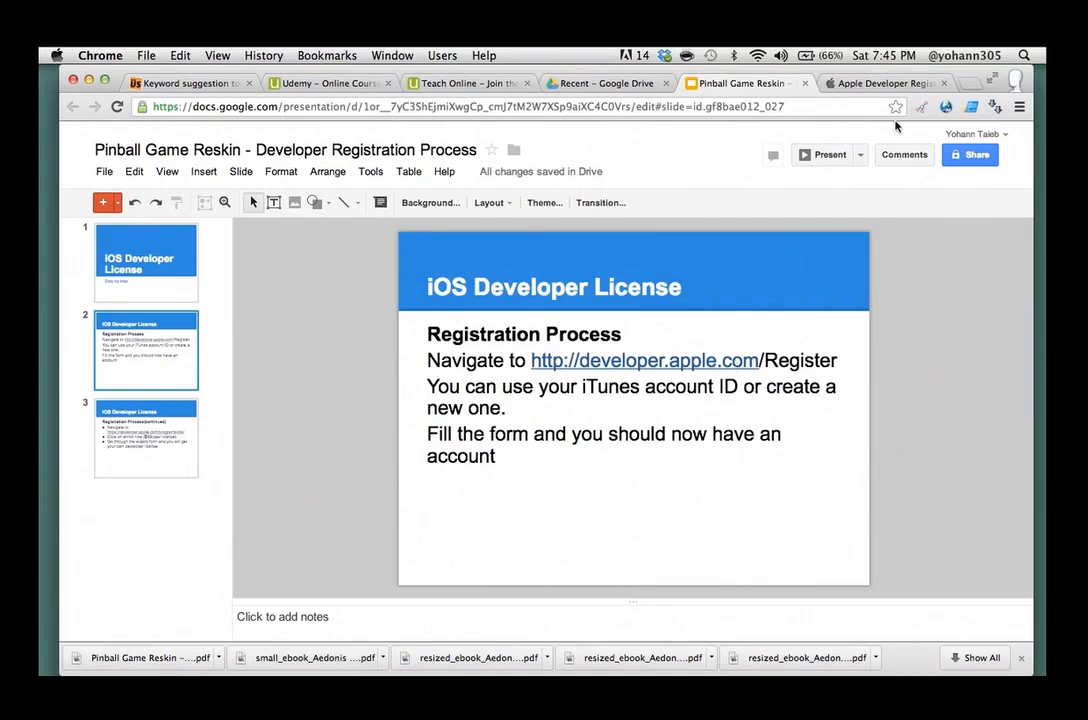
- From the Apple Developer registration tab, begin creating a new Apple ID
left_click(880, 84)
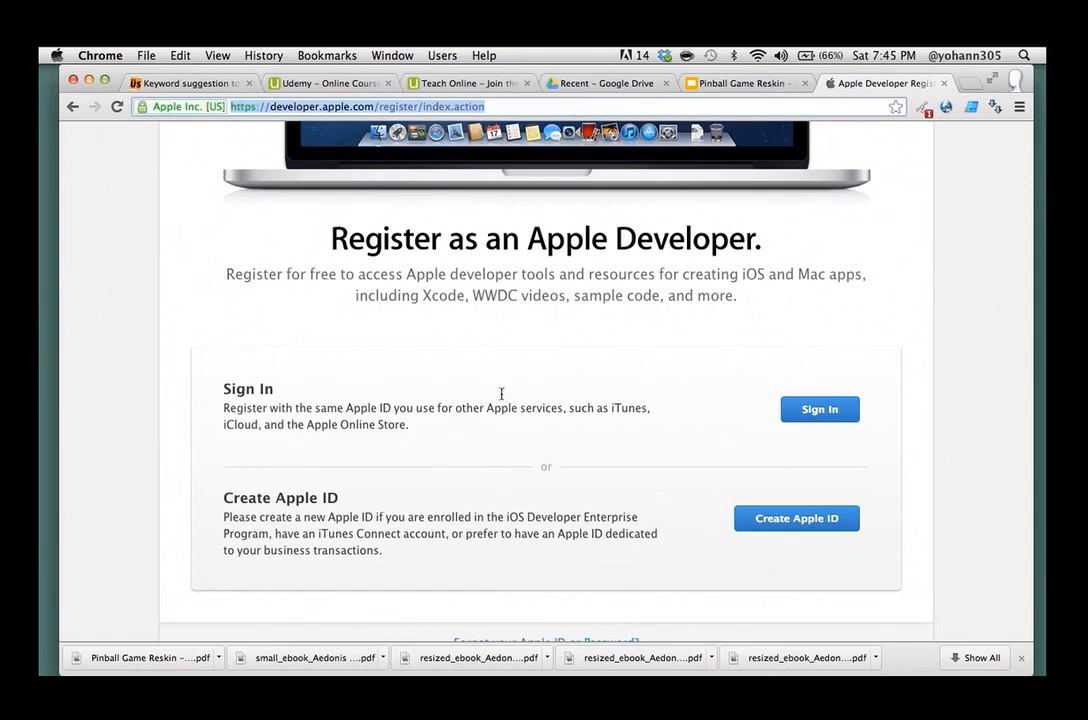
mouse_move(820, 408)
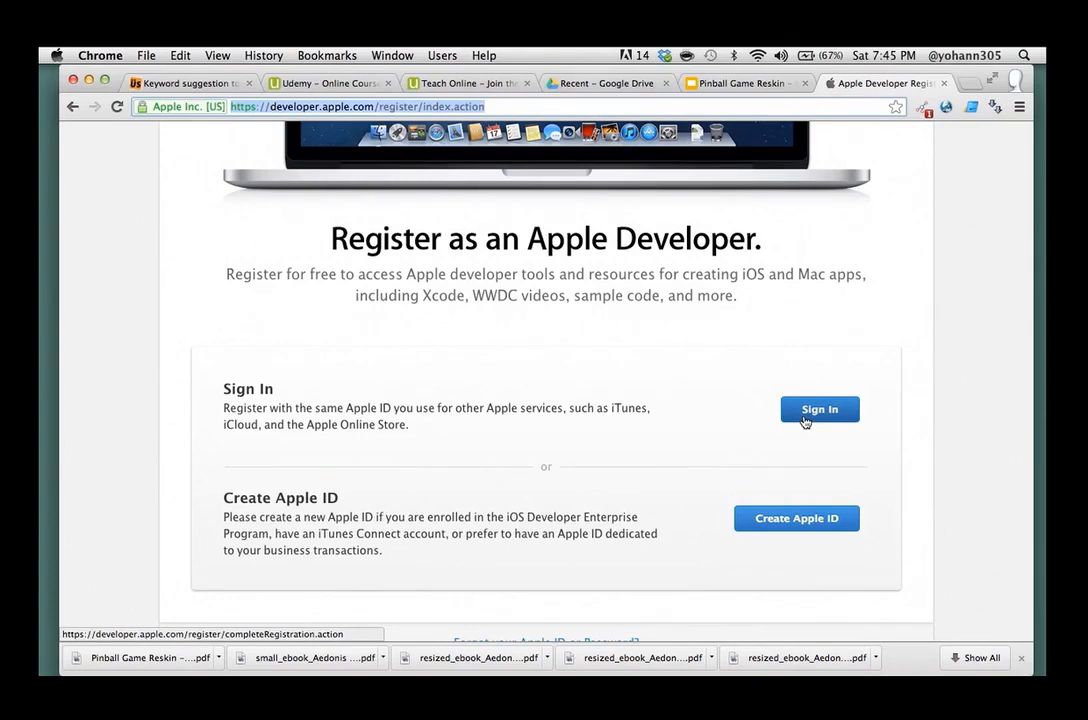
mouse_move(378, 512)
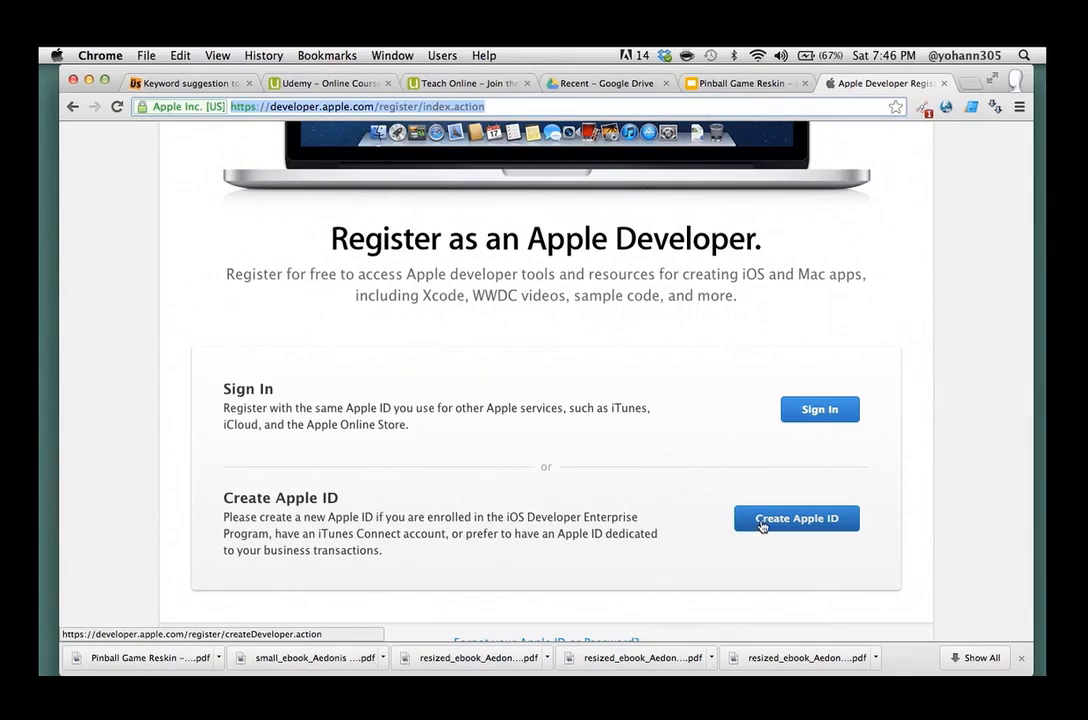
left_click(796, 518)
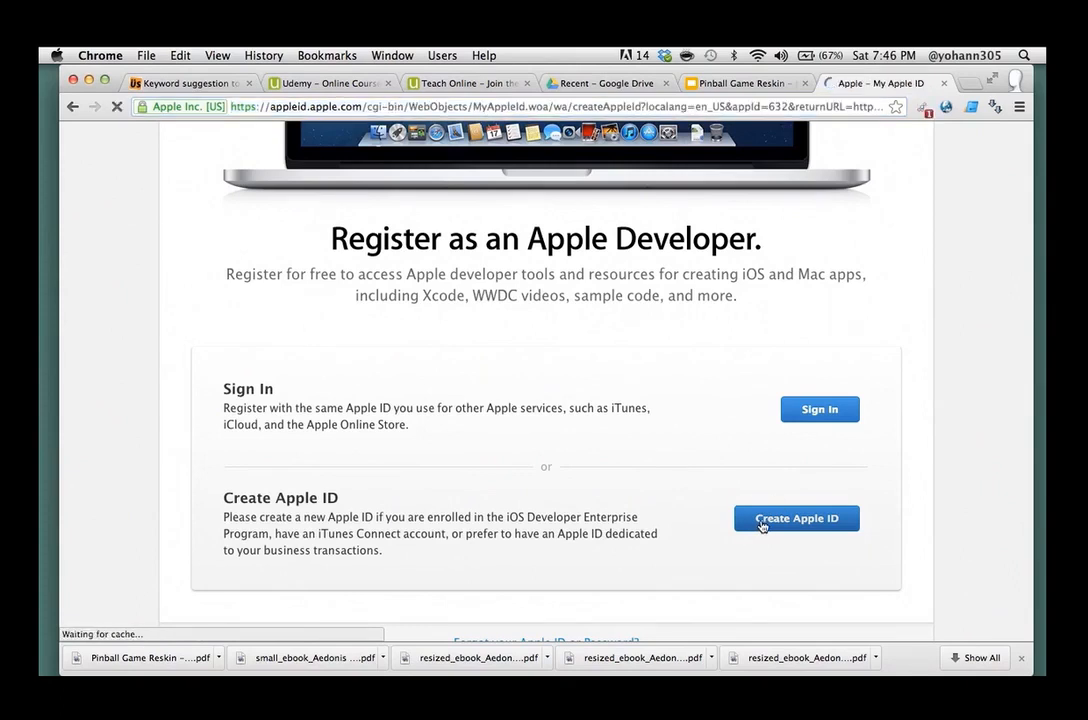
- Enter the Apple ID email 'pellet' and fill in the password and its confirmation
left_click(796, 518)
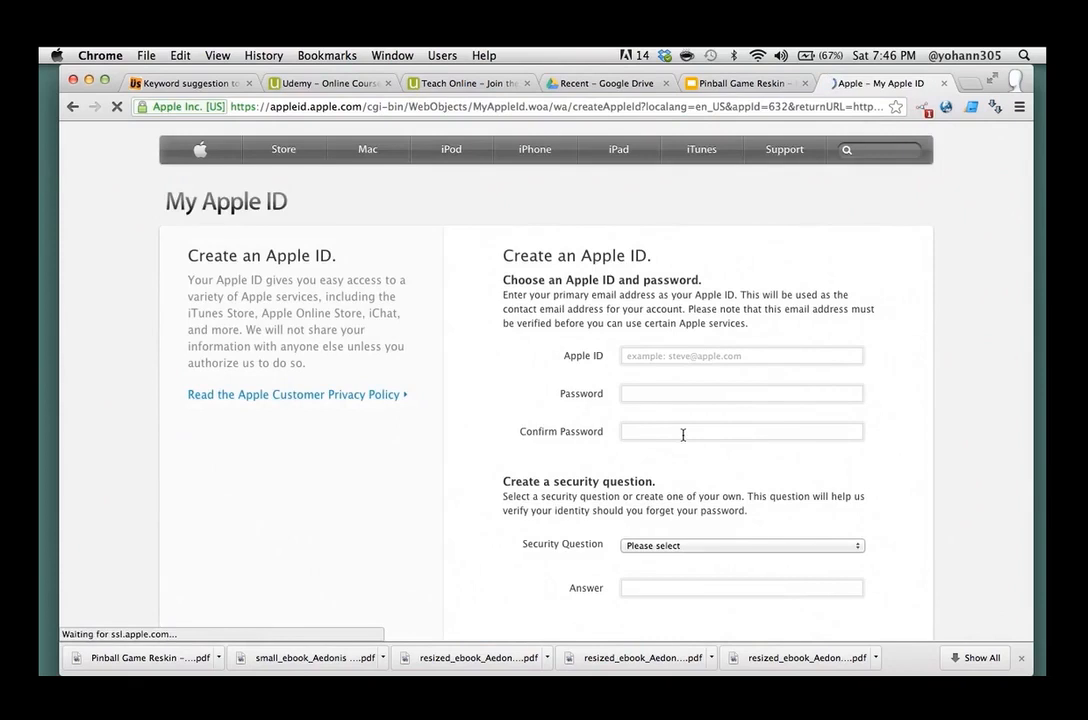
left_click(740, 356)
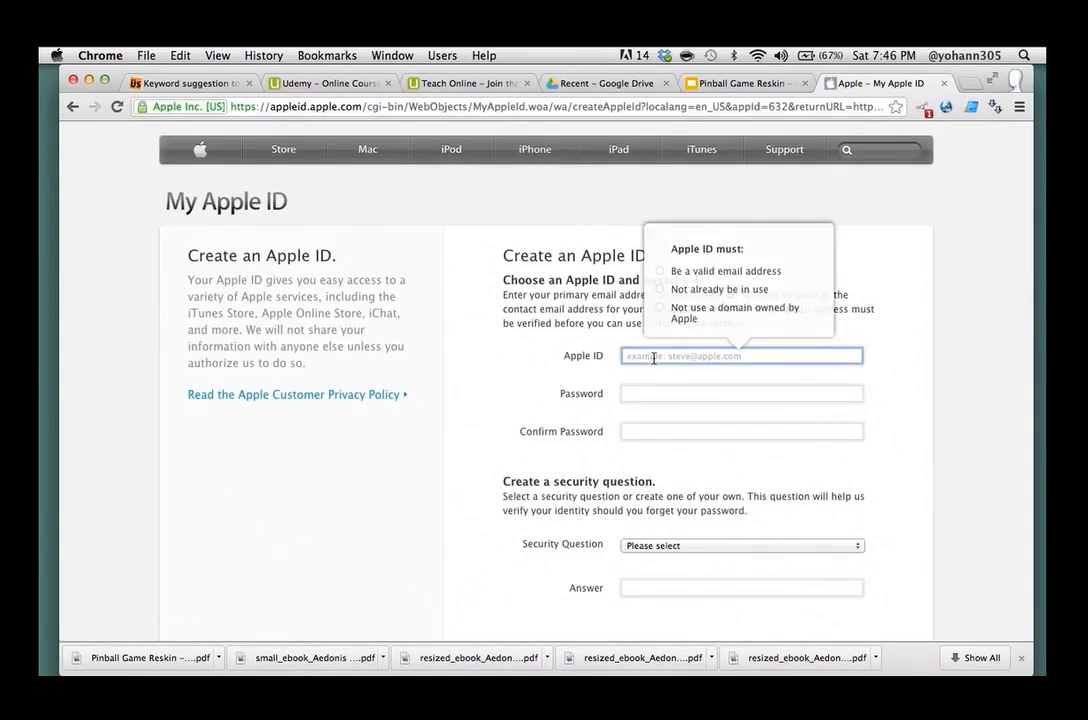
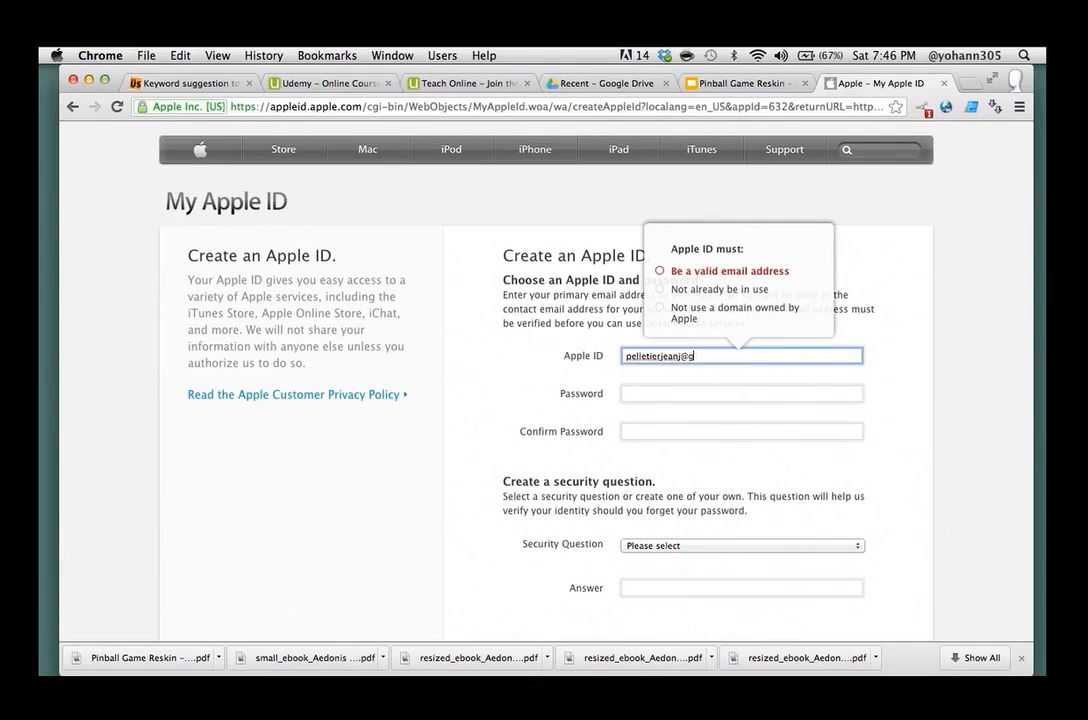
left_click(740, 392)
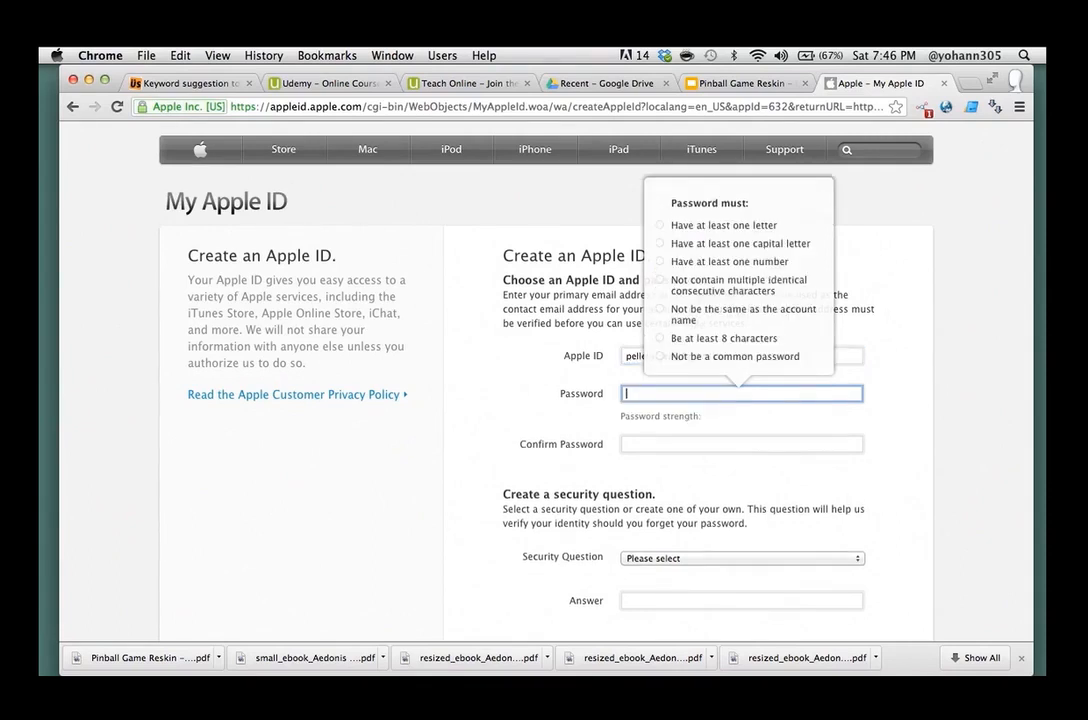
type("•••••")
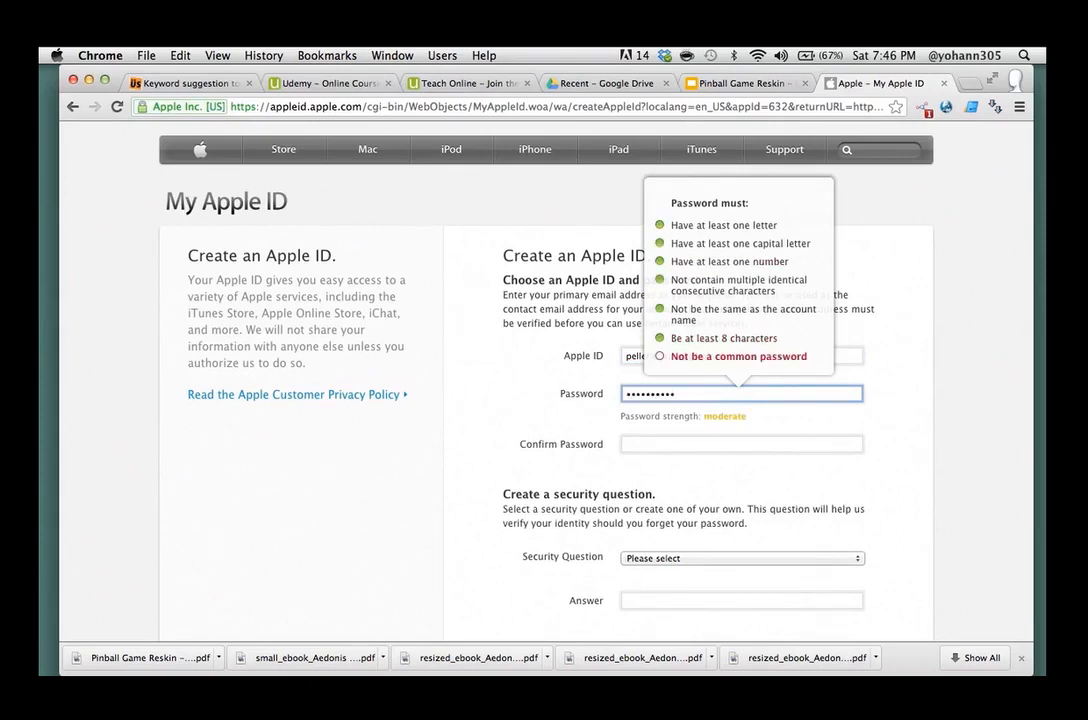
left_click(740, 494)
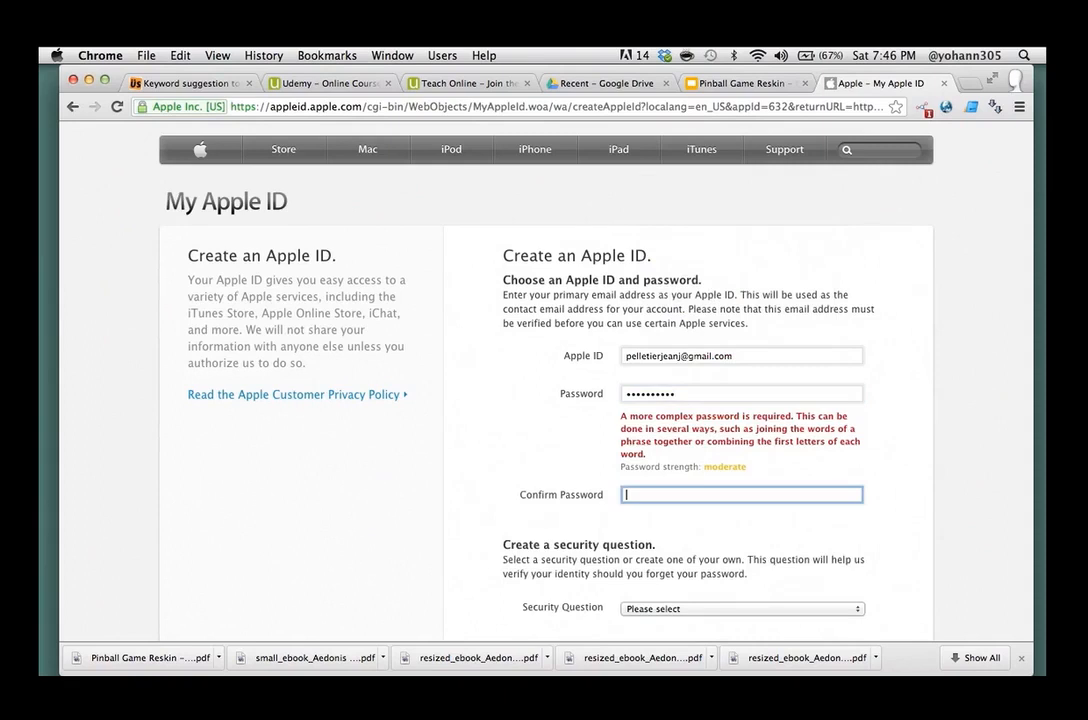
mouse_move(686, 352)
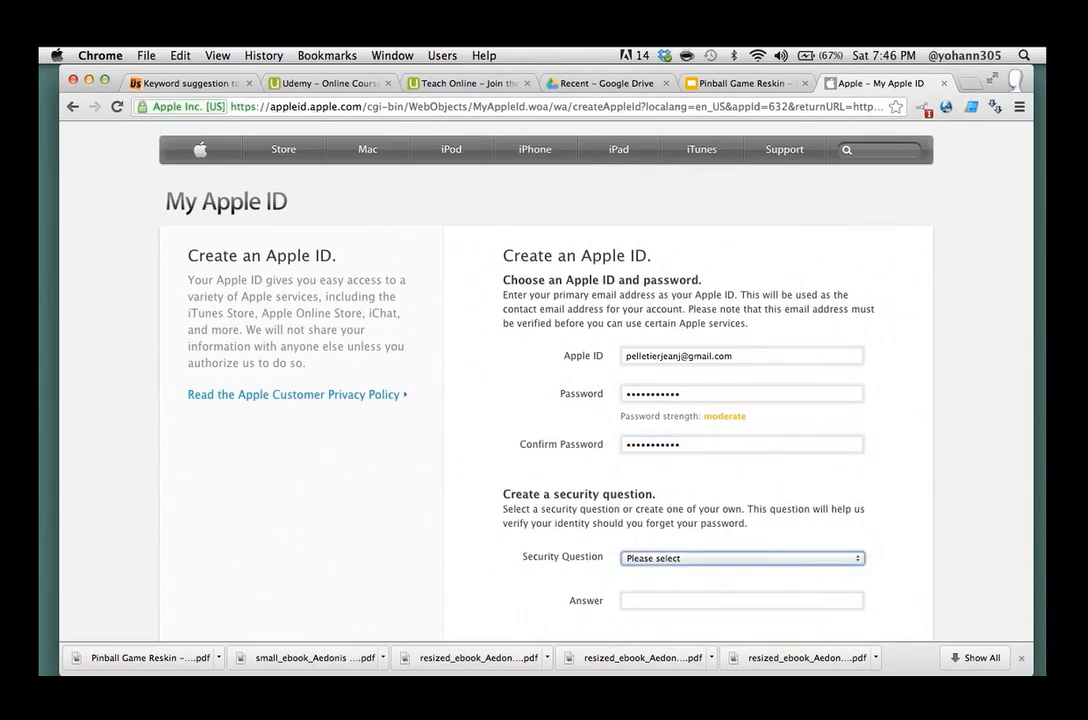
scroll("down", 3)
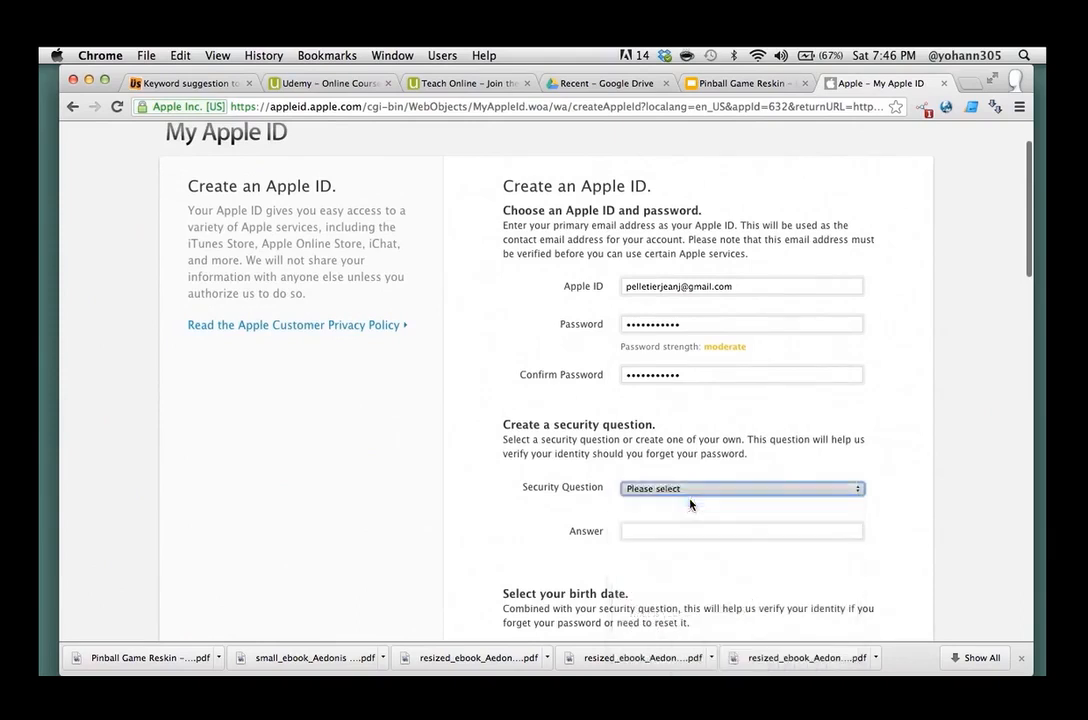
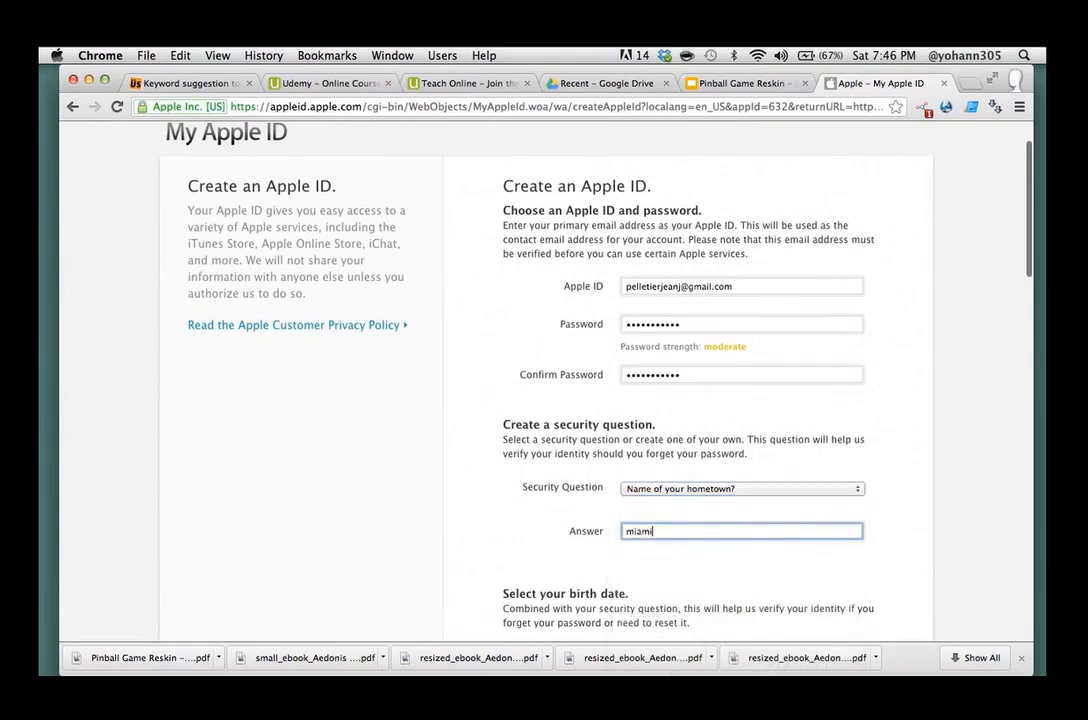
left_click(656, 380)
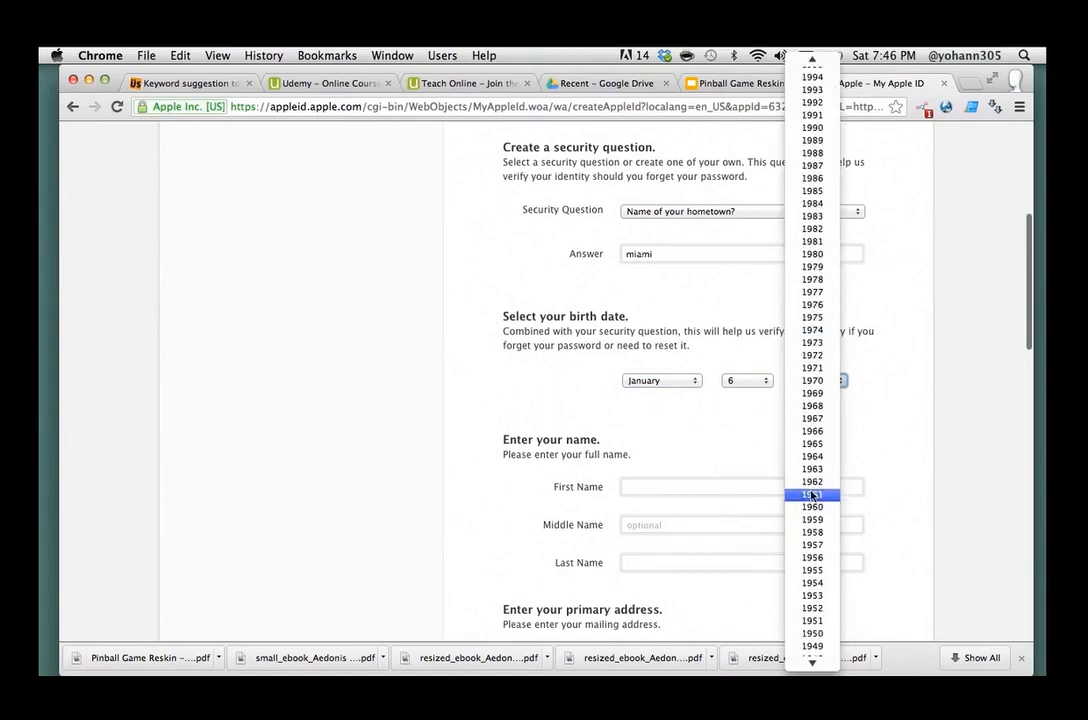
left_click(812, 380)
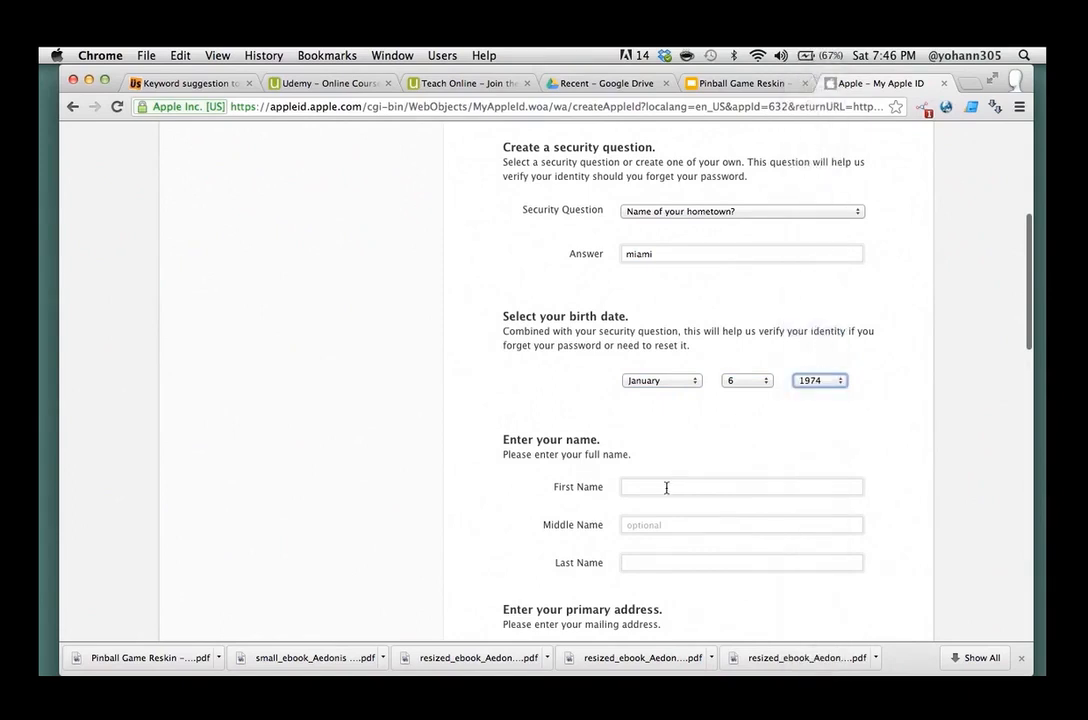
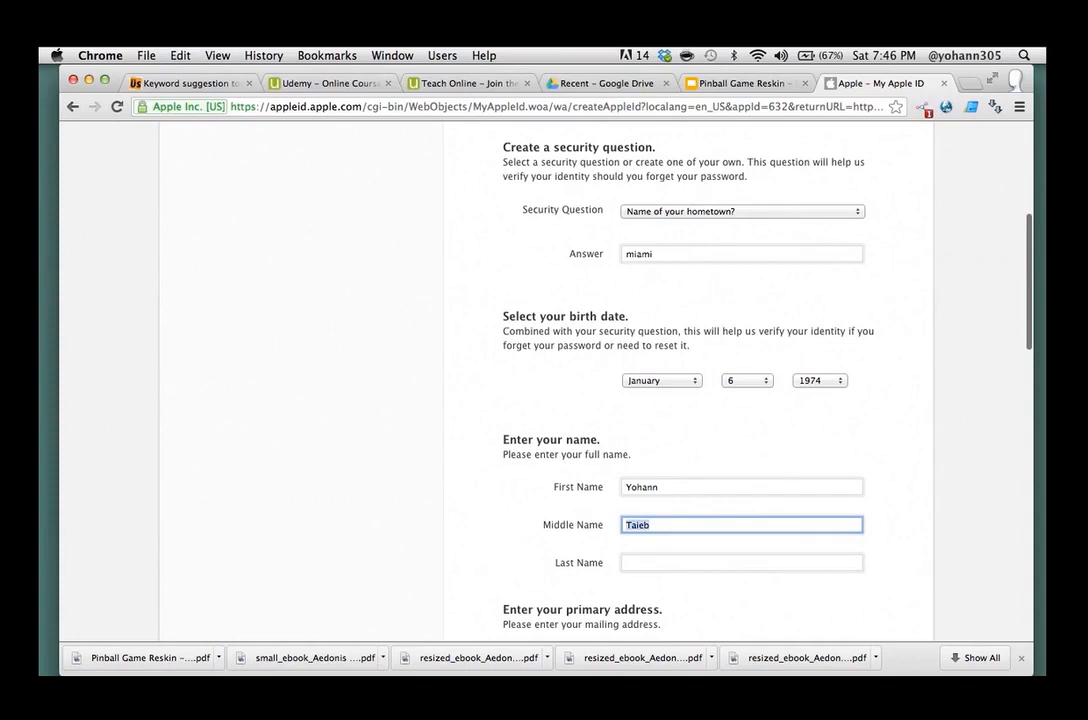
type("C")
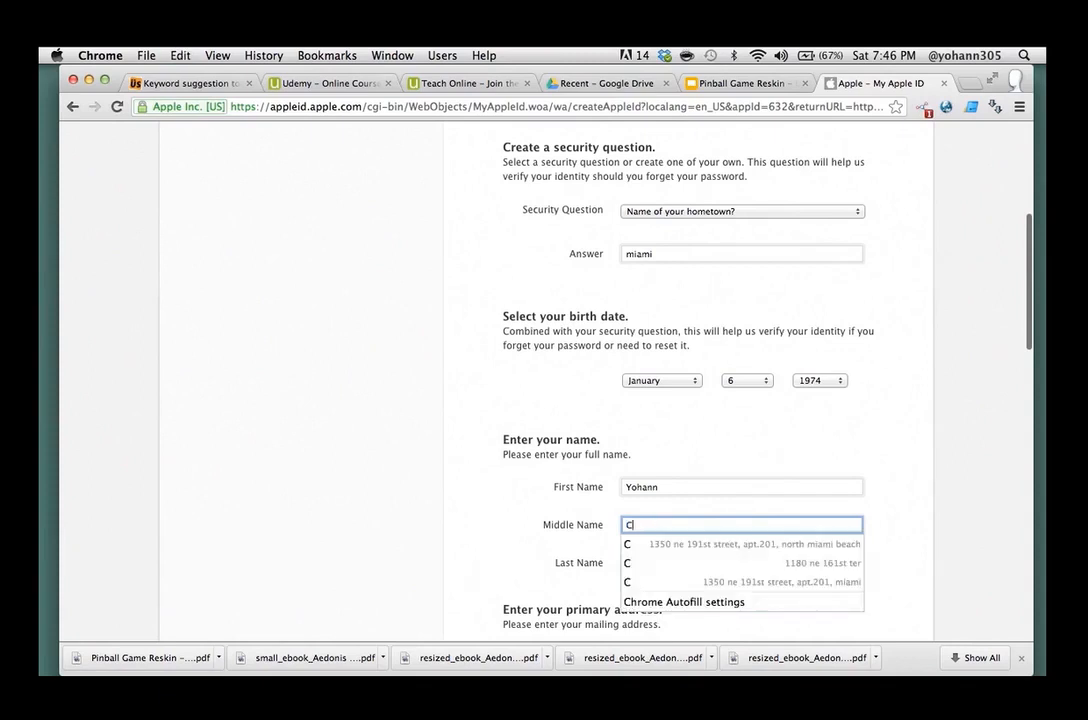
left_click(740, 562)
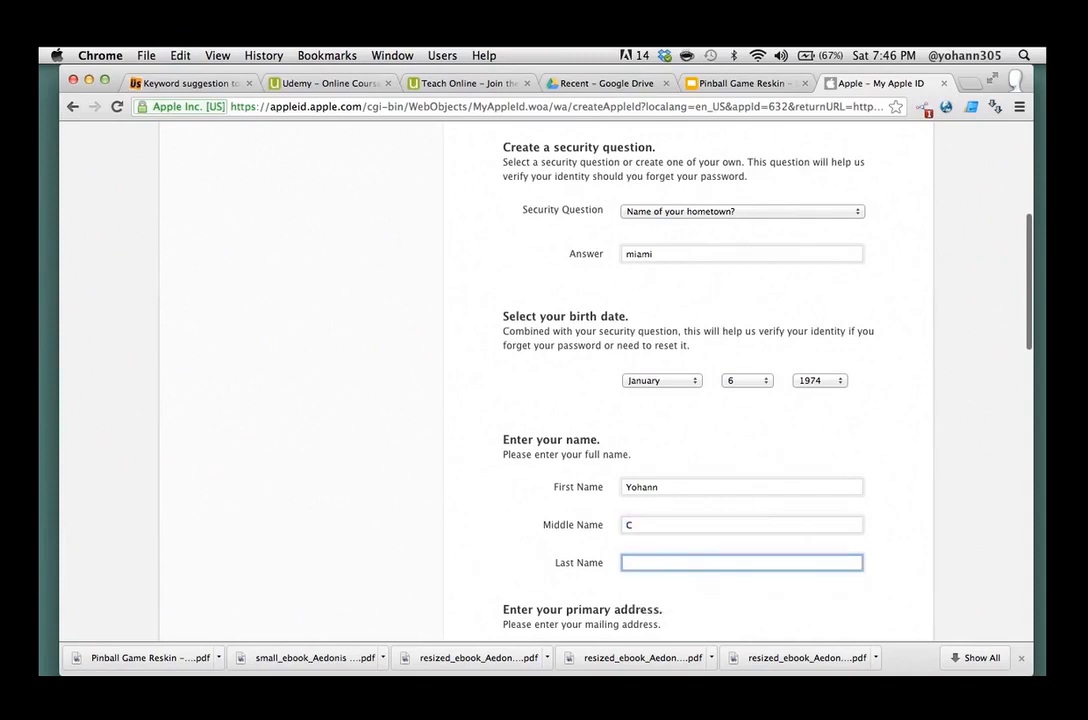
type("Taieb")
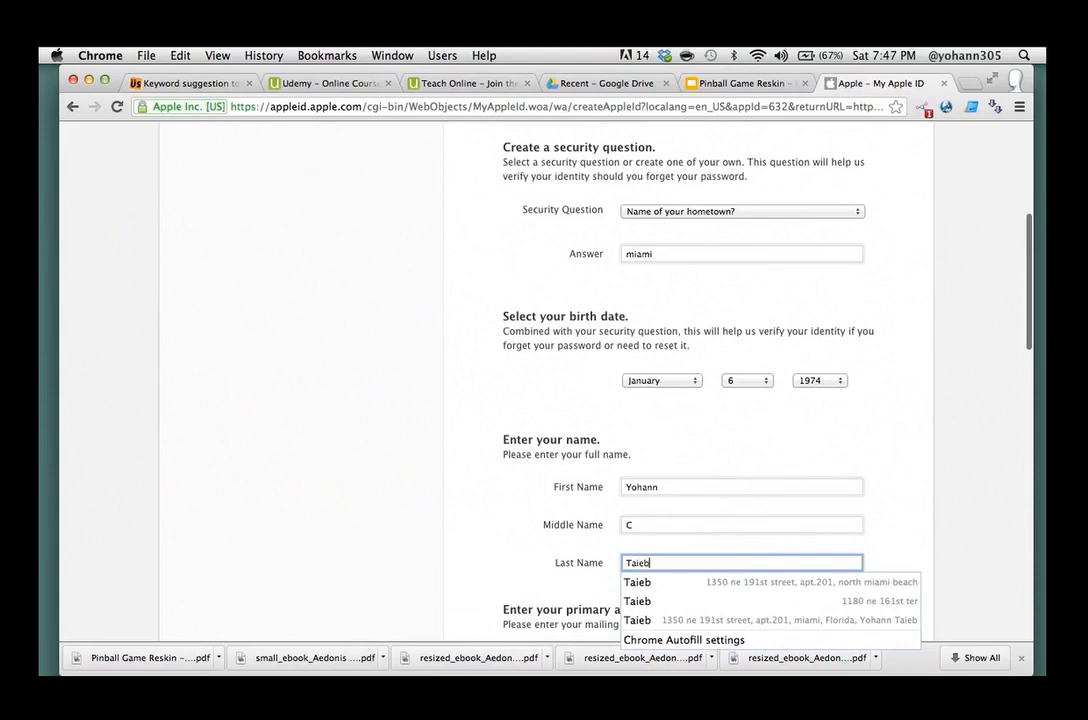
scroll("down", 3)
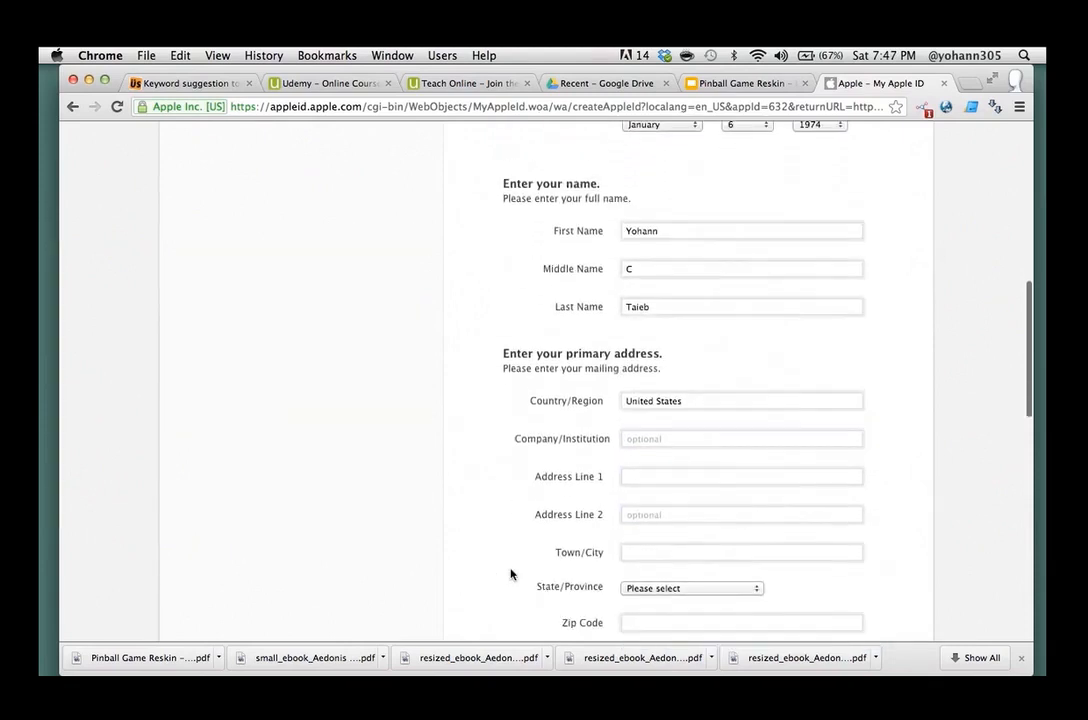
scroll("down", 3)
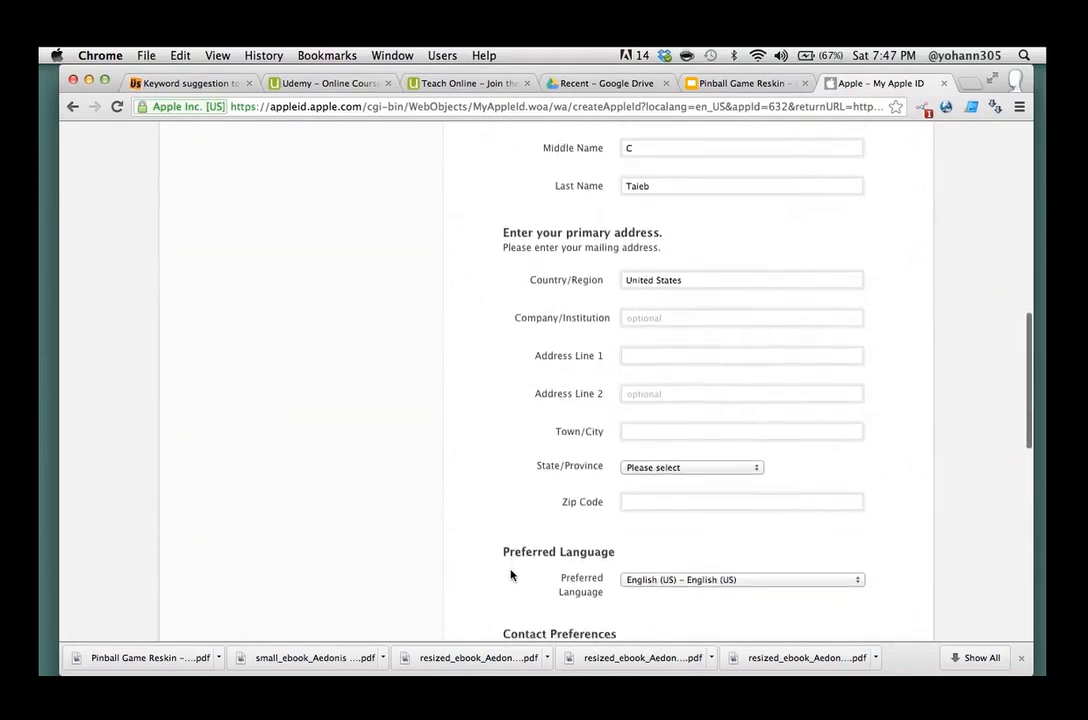
scroll("down", 3)
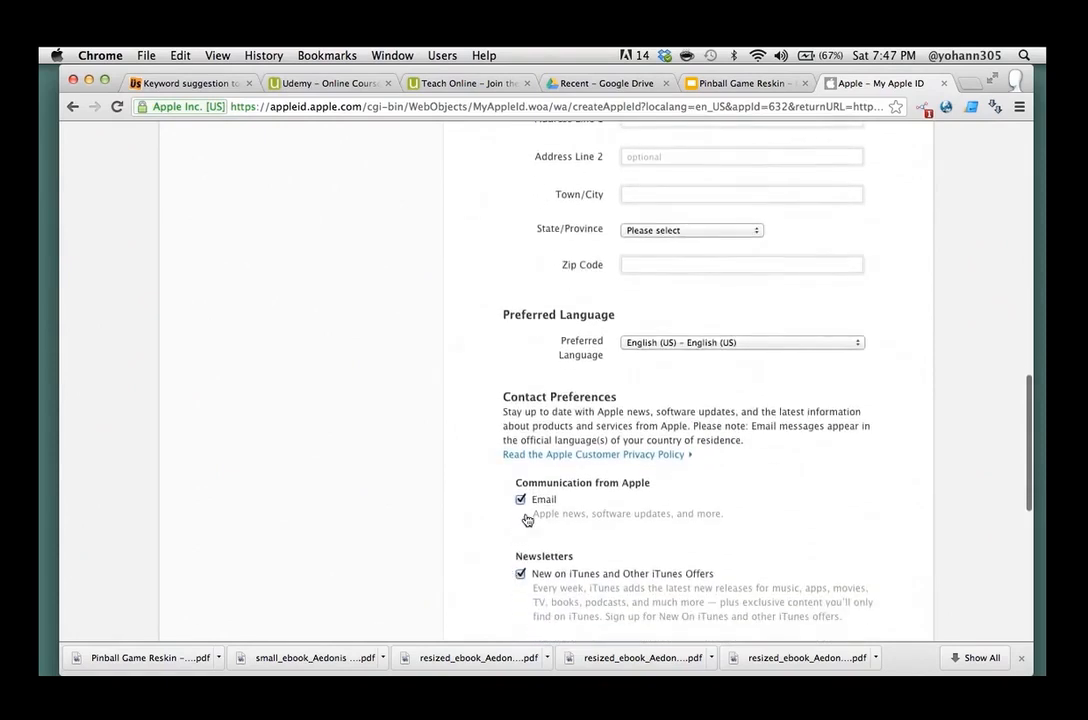
scroll("up", 3)
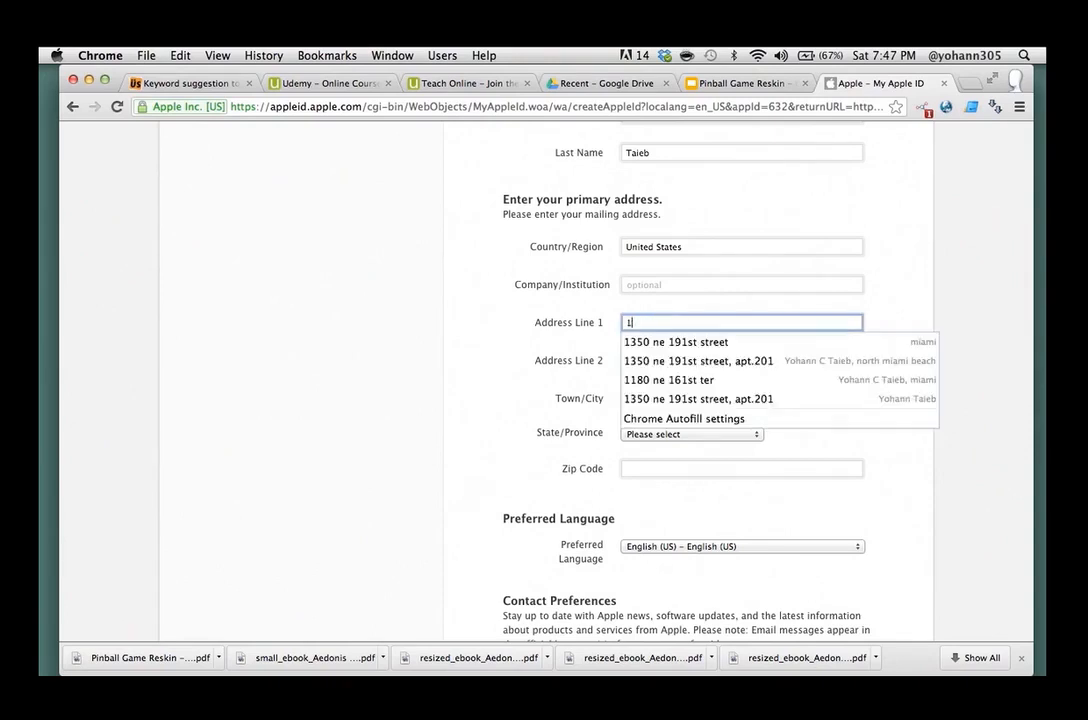
type("23 Miami avenue")
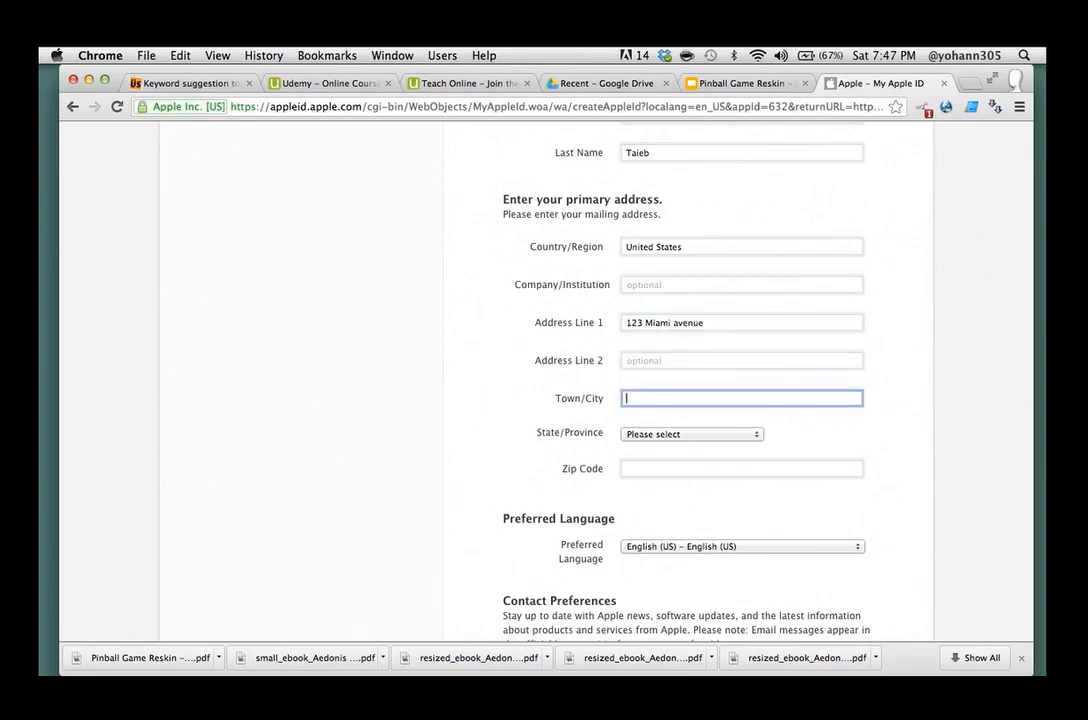
type("Miami")
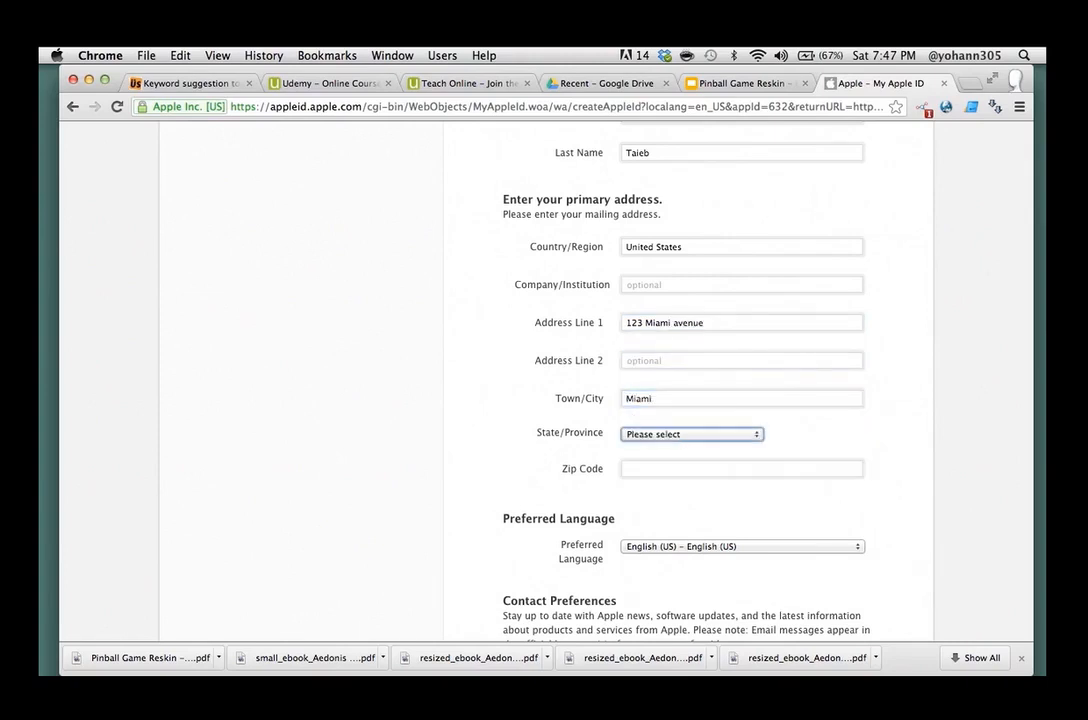
type("33162")
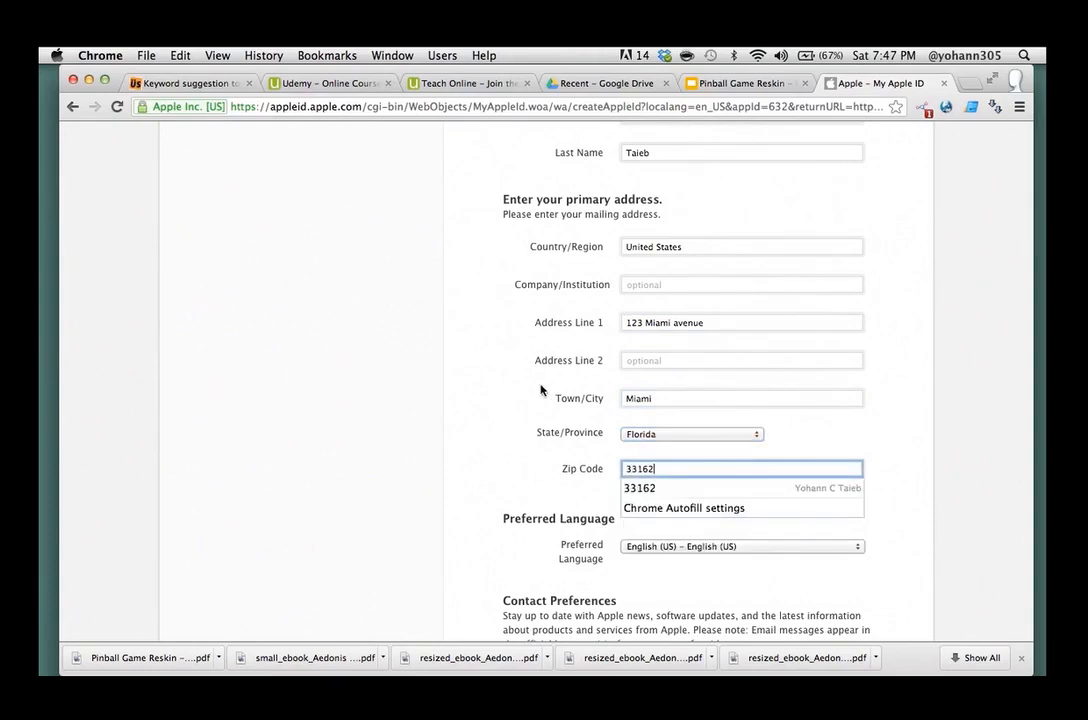
scroll("down", 3)
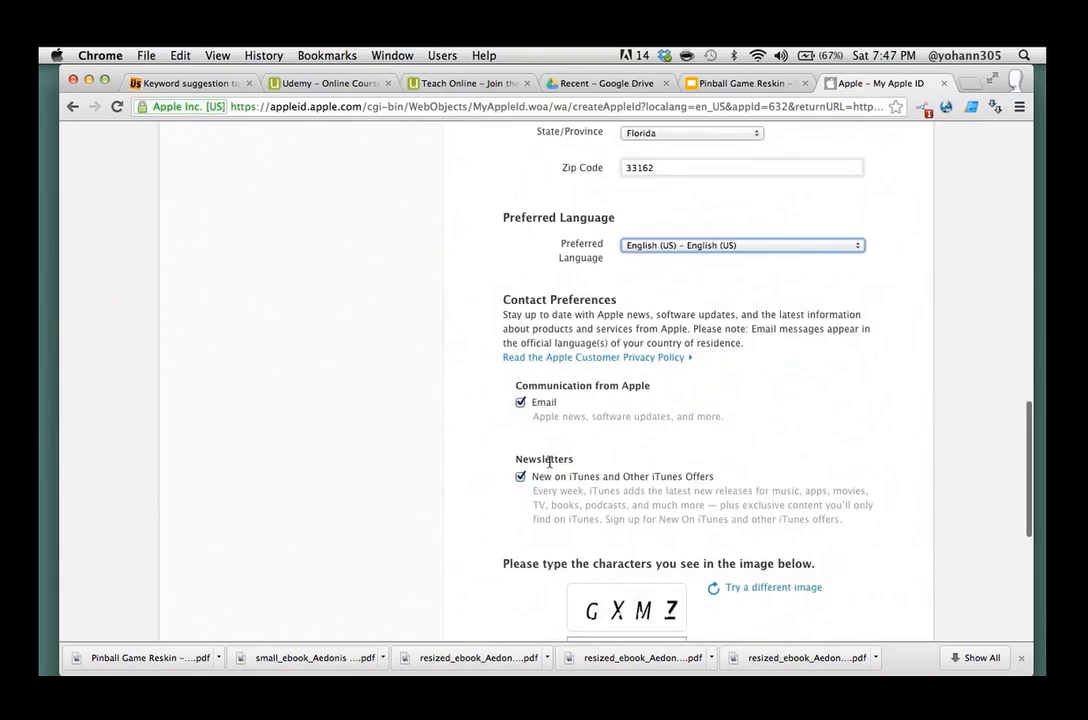
- Opt out of Apple emails and newsletters and enter the captcha characters GXMZ
scroll("down", 3)
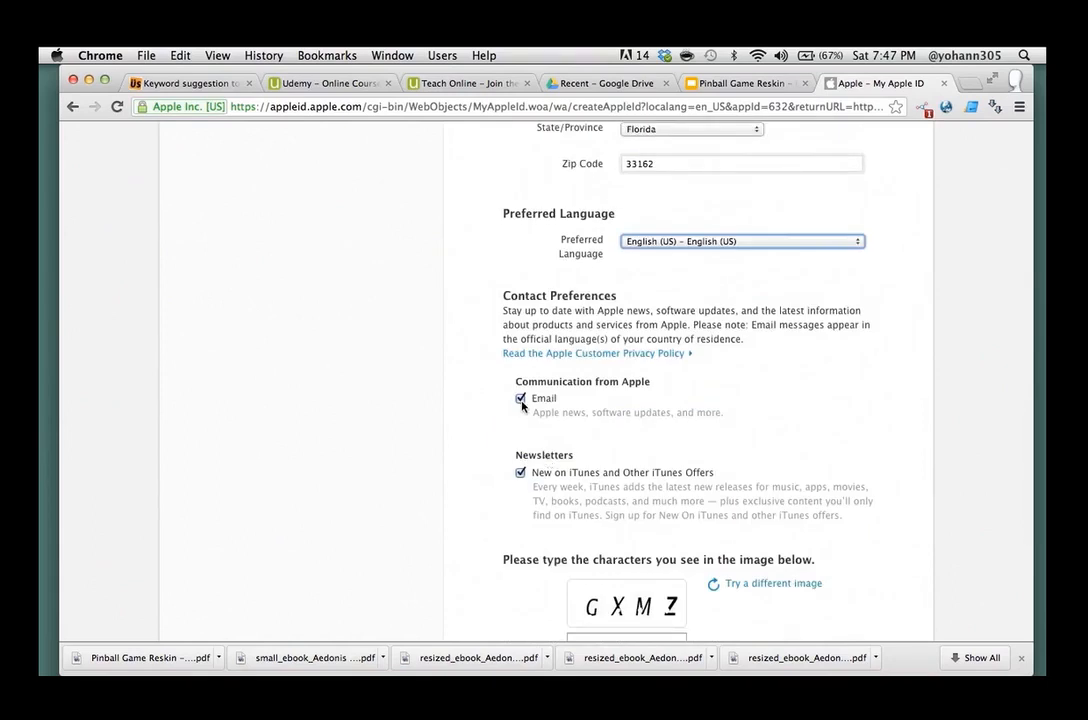
left_click(520, 398)
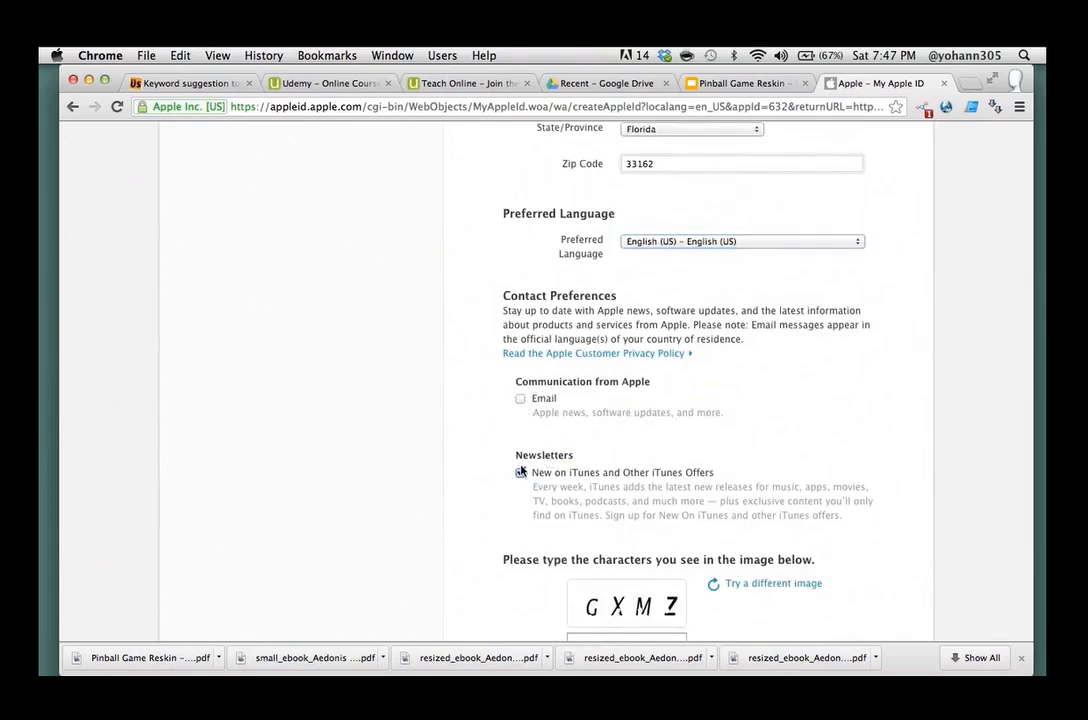
scroll("down", 3)
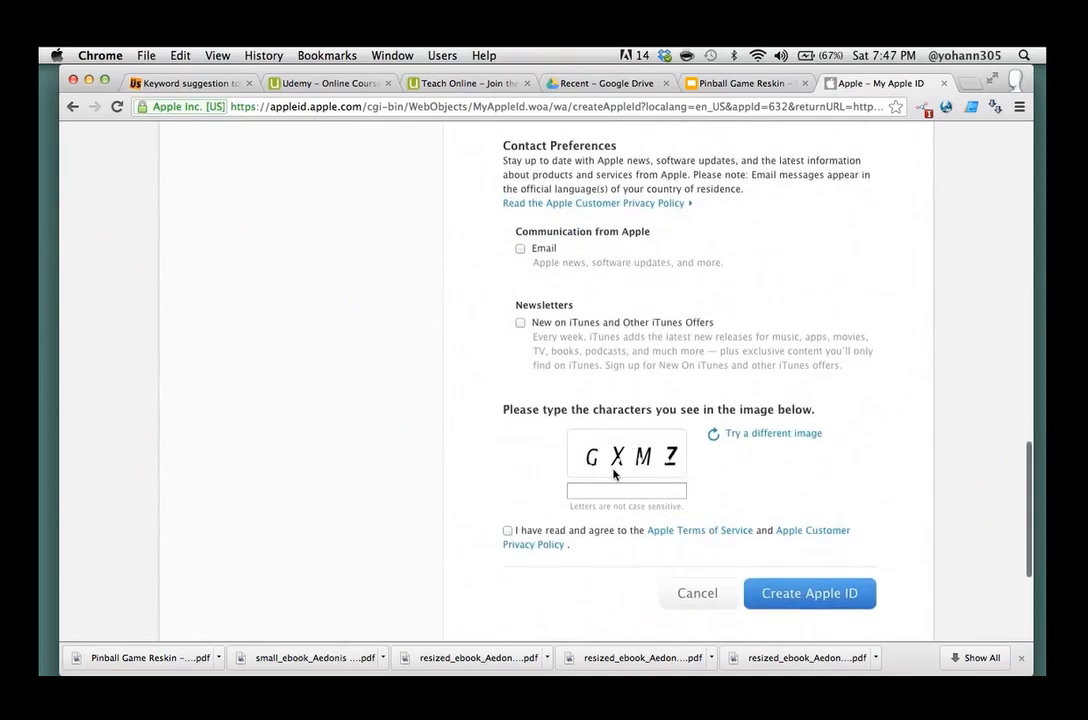
left_click(626, 492)
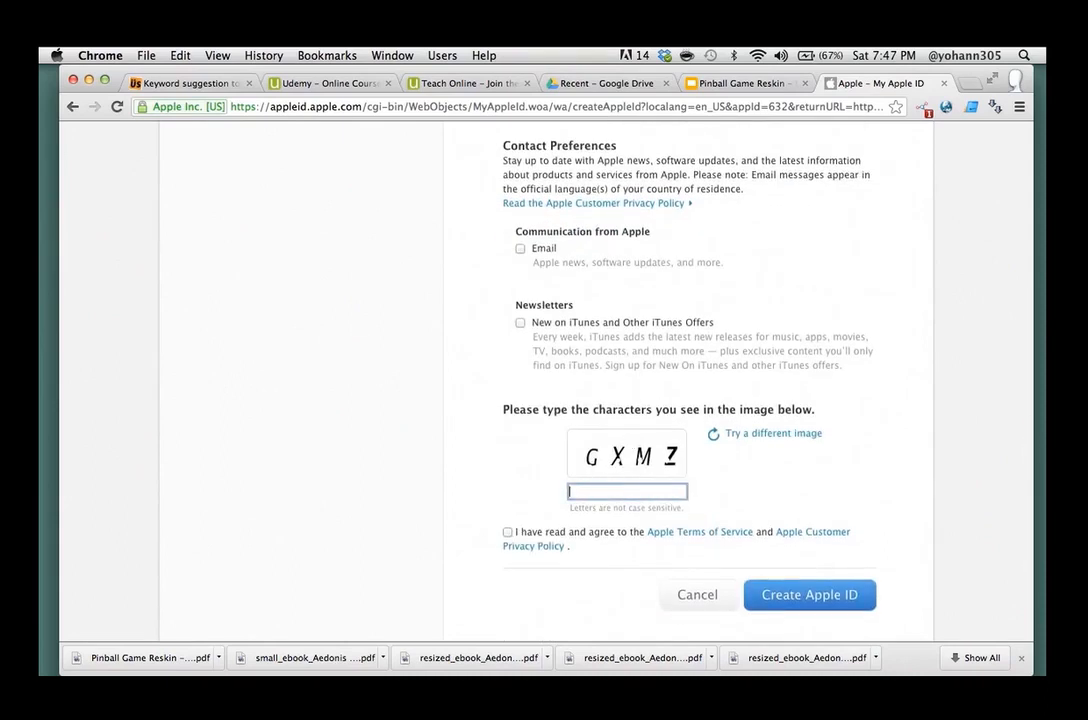
type("GXMZ")
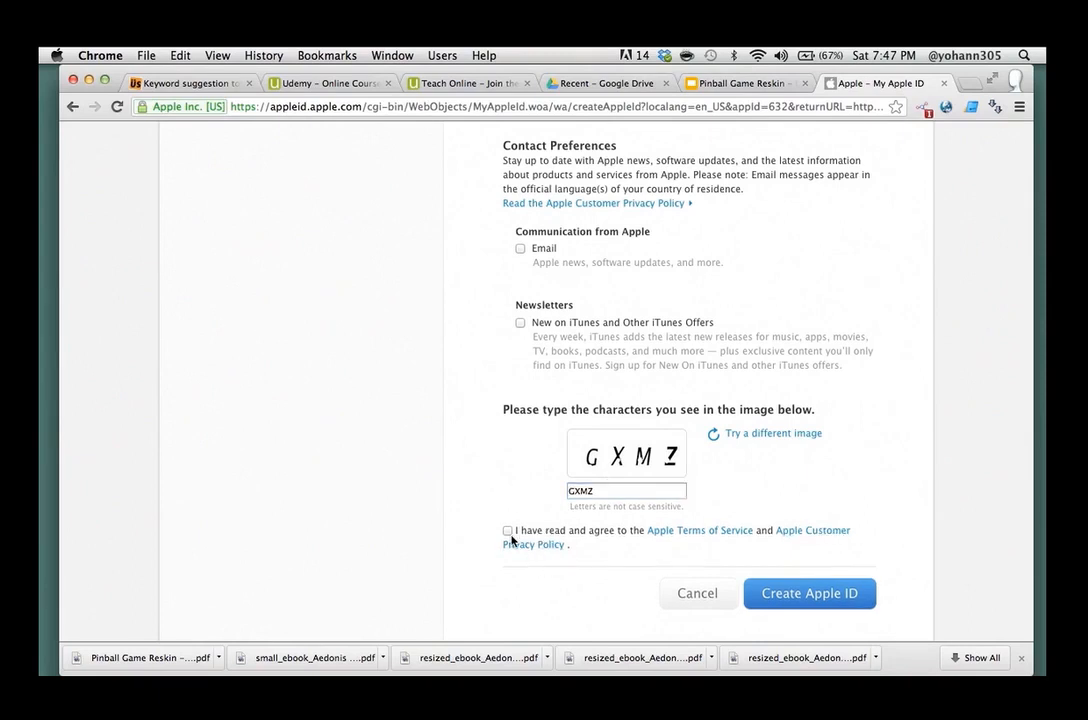
- Accept the terms and privacy policy and submit the new Apple ID
left_click(508, 530)
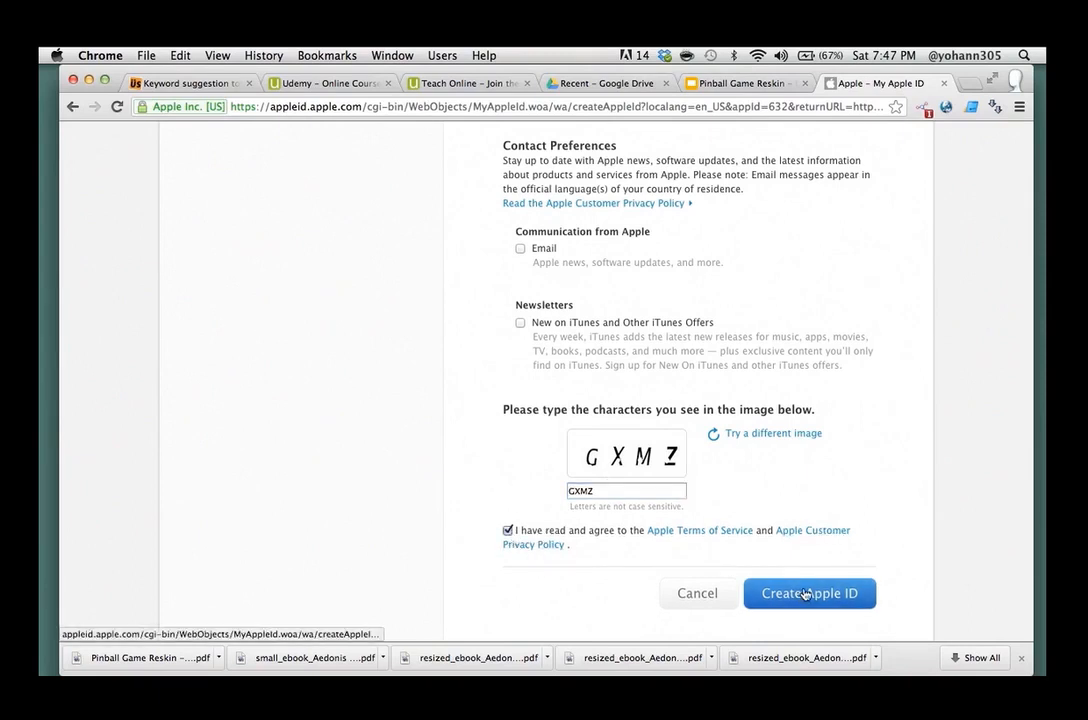
left_click(808, 592)
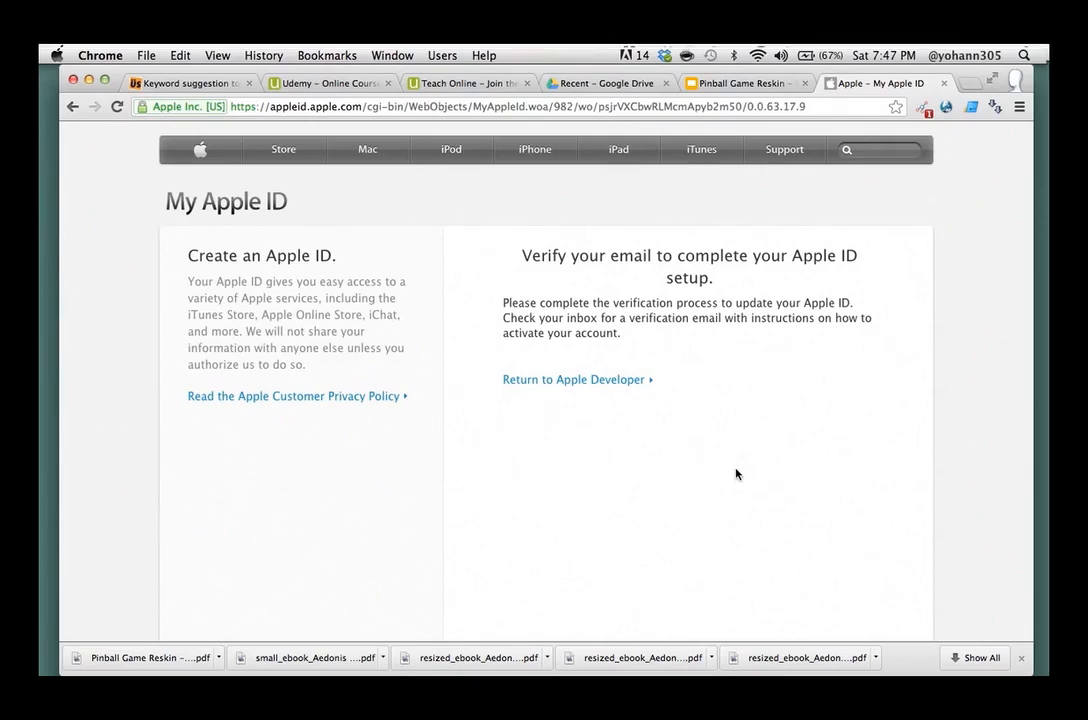
mouse_move(398, 520)
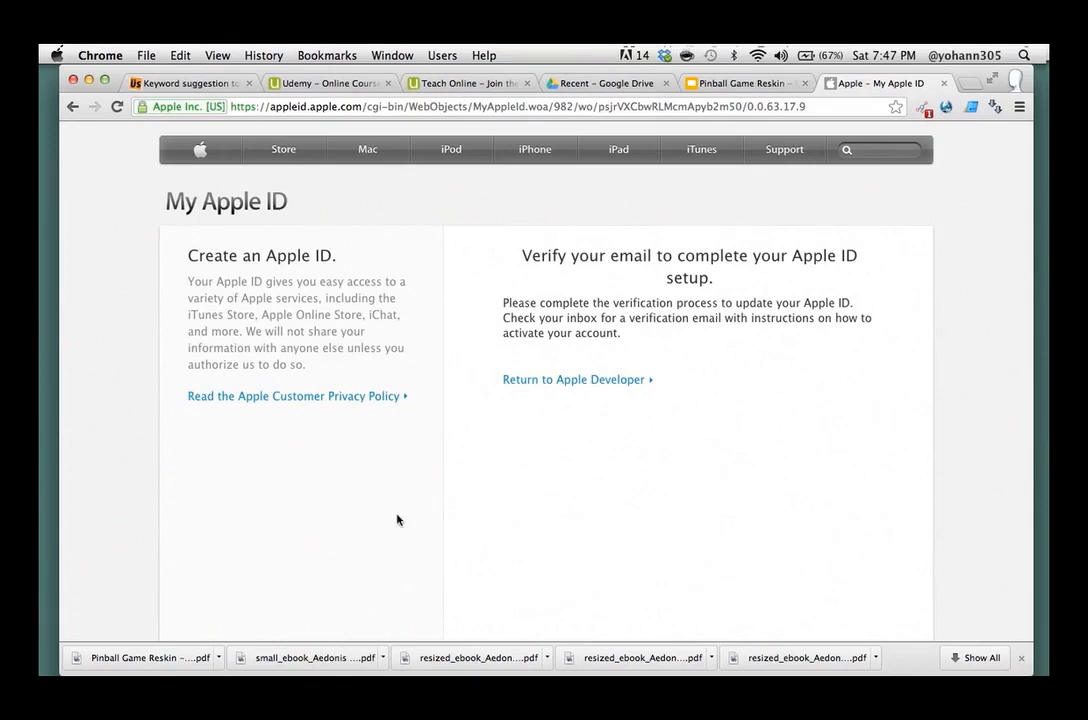
- Return from the email verification notice to the Apple Developer Programs page
left_click(572, 380)
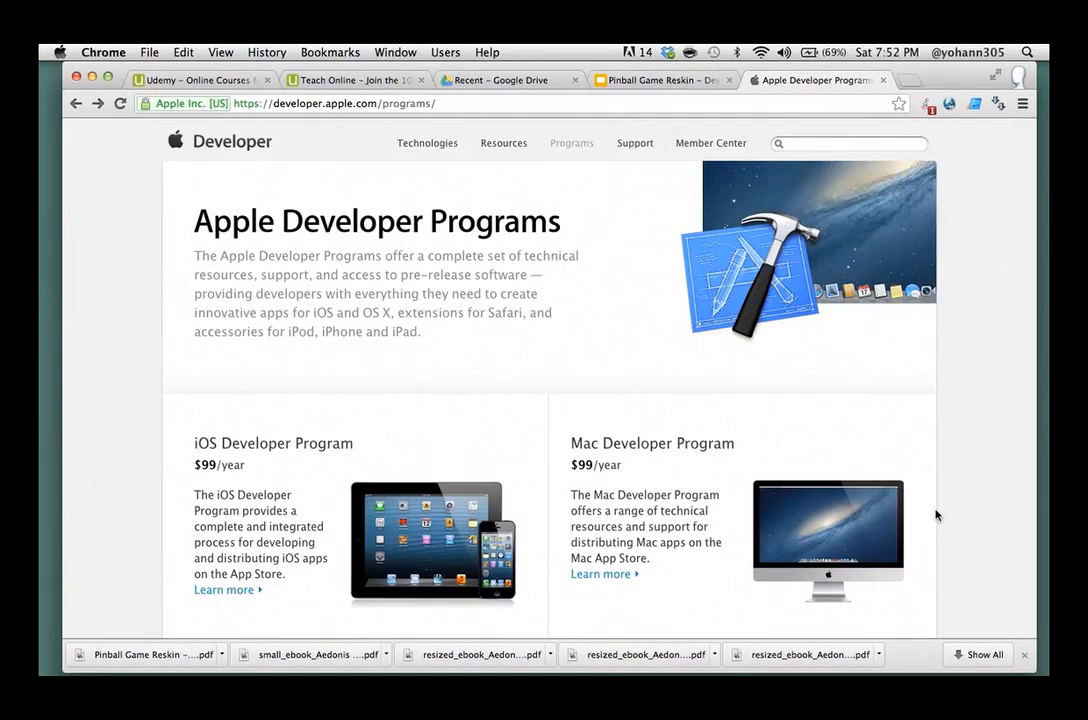
mouse_move(862, 520)
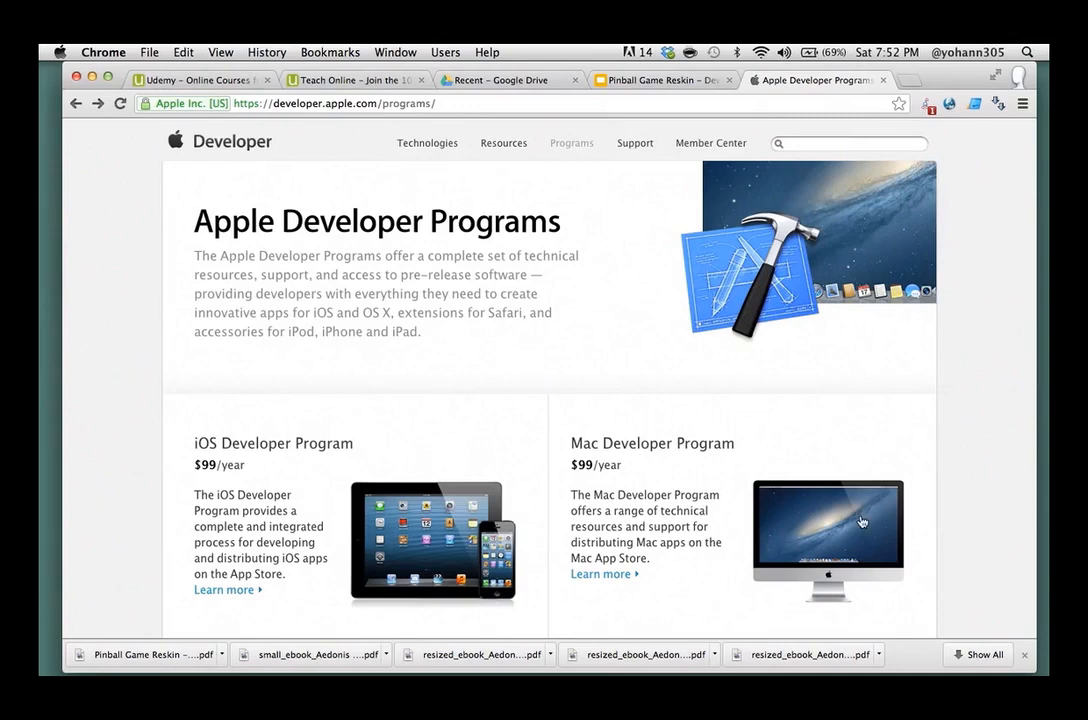
mouse_move(280, 112)
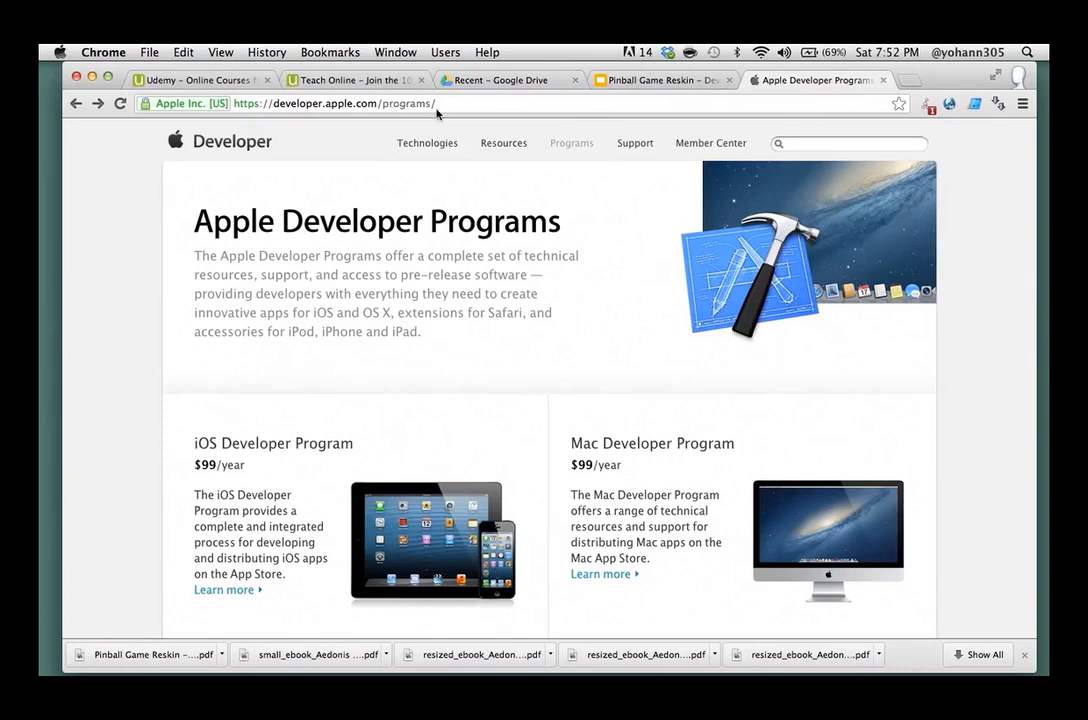
- Review the $99/year developer programs and go to the iOS Developer Program details
scroll("down", 3)
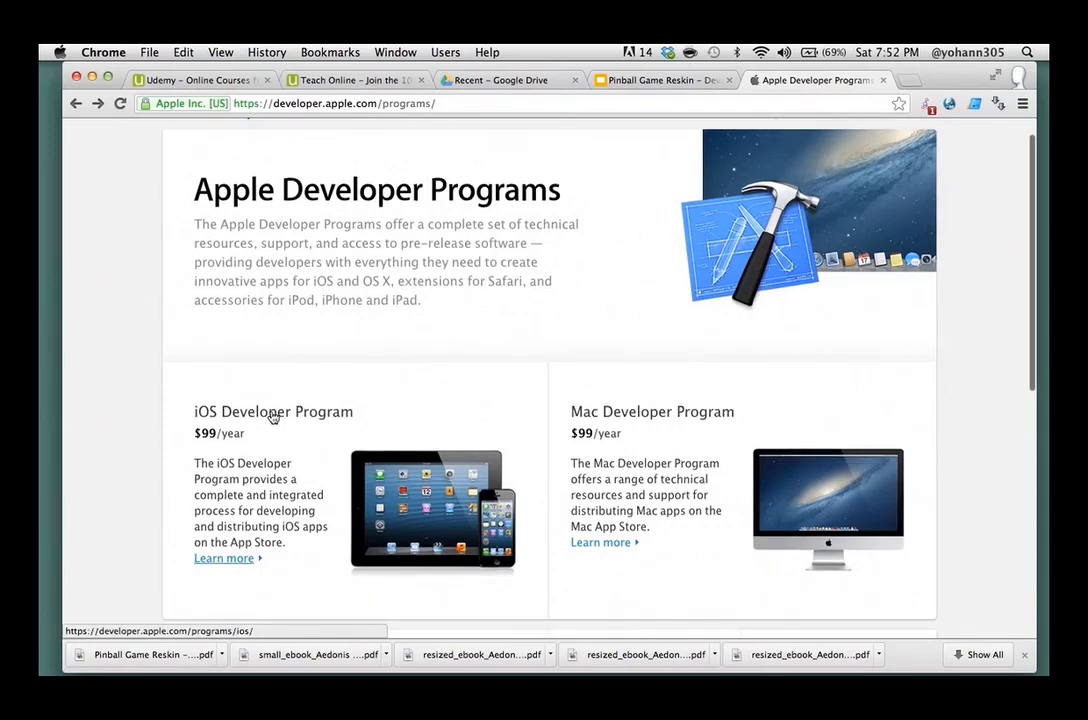
scroll("down", 3)
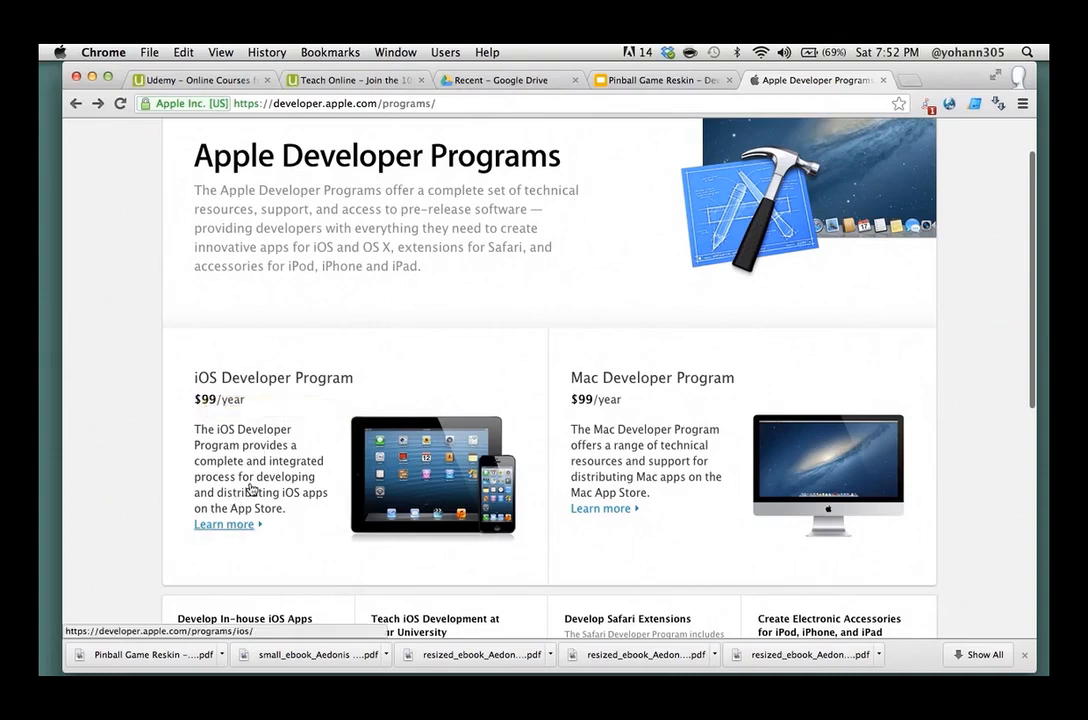
mouse_move(252, 492)
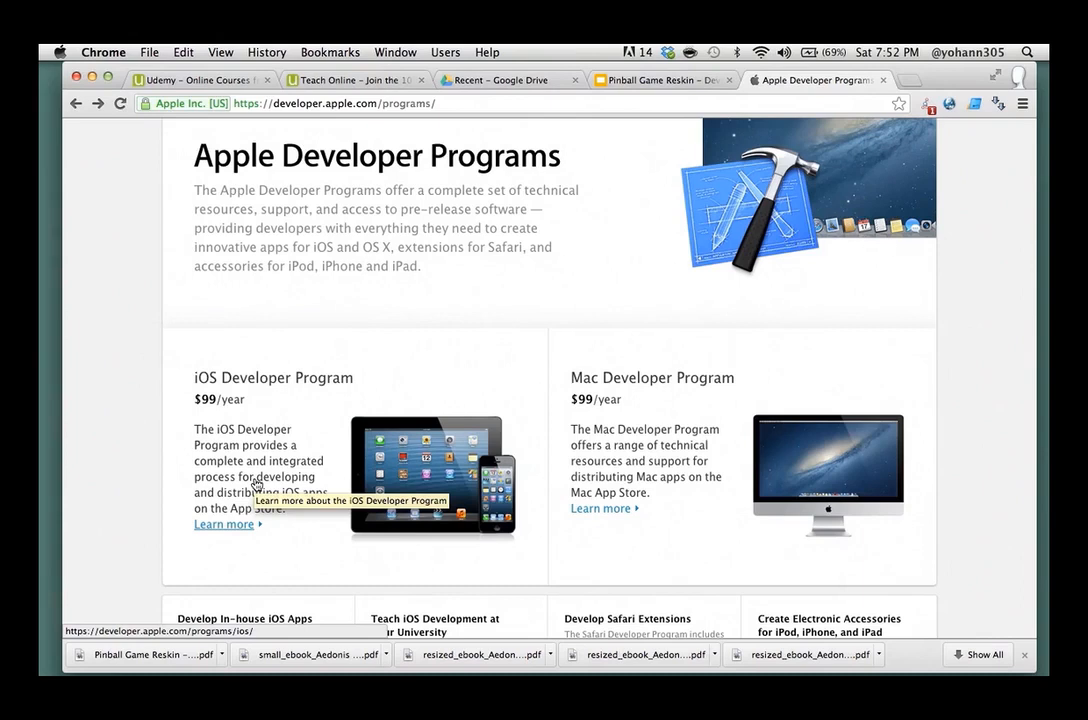
scroll("down", 3)
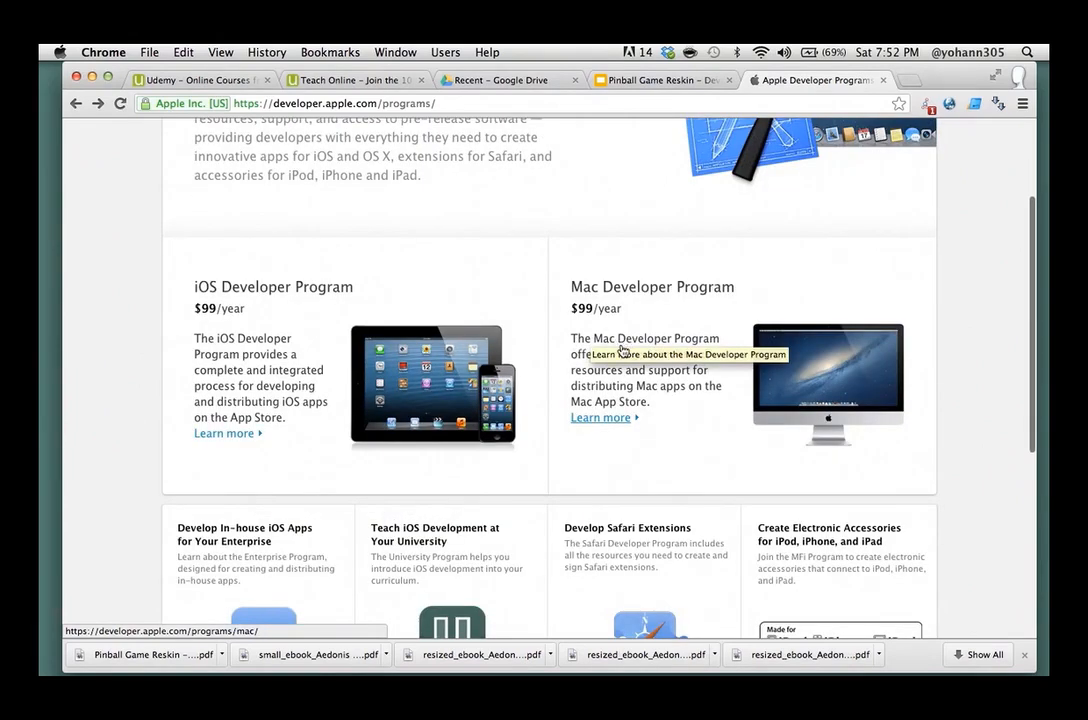
scroll("down", 3)
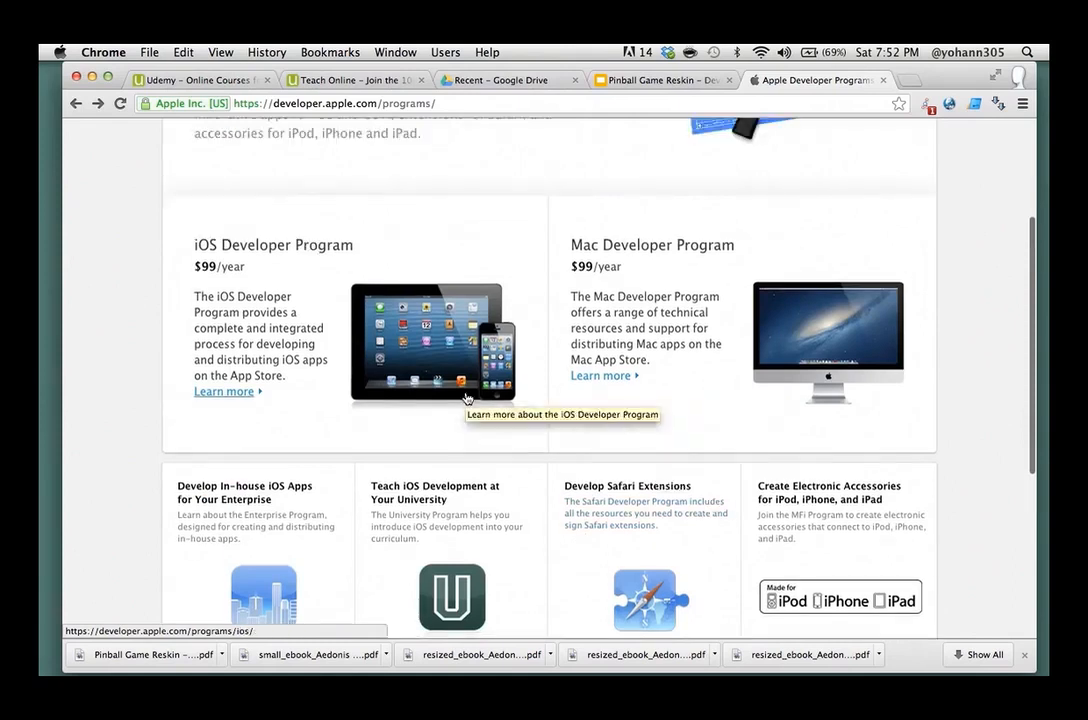
scroll("down", 3)
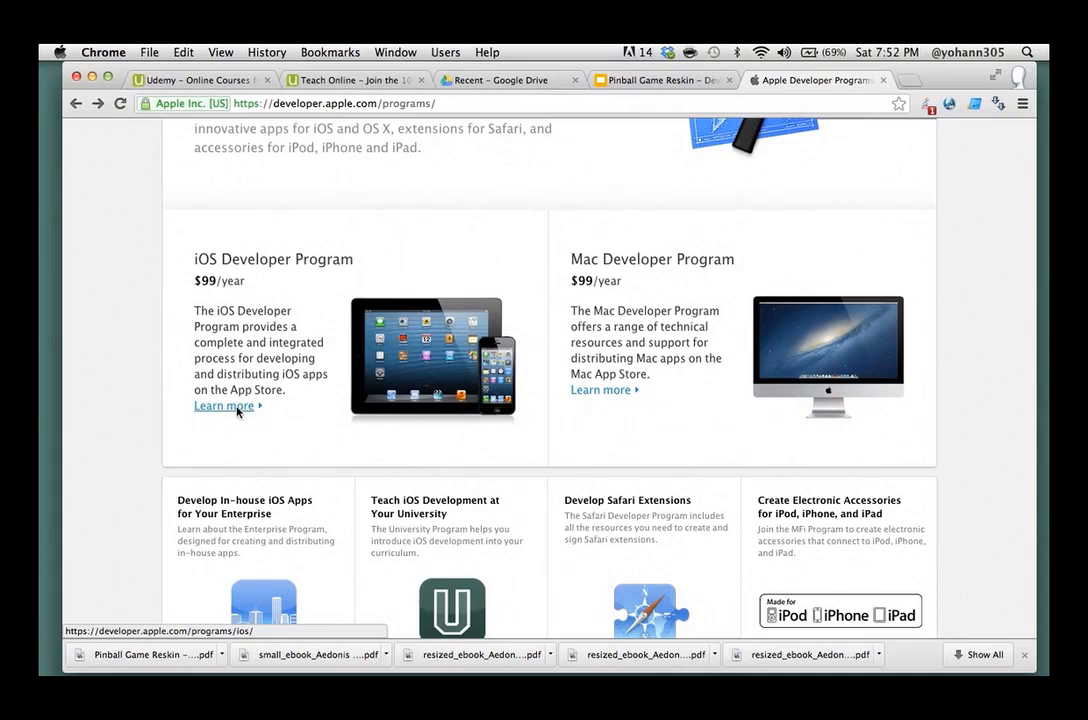
left_click(222, 404)
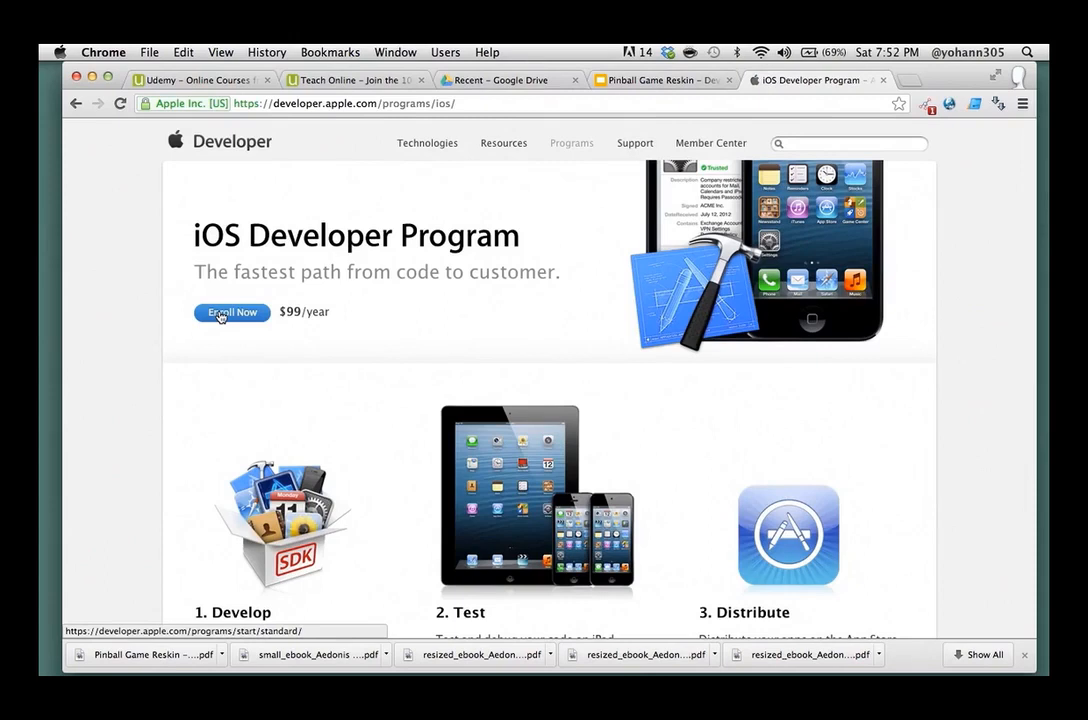
- Enroll in the iOS Developer Program and reach the Apple ID sign-in with the email prefilled
left_click(232, 312)
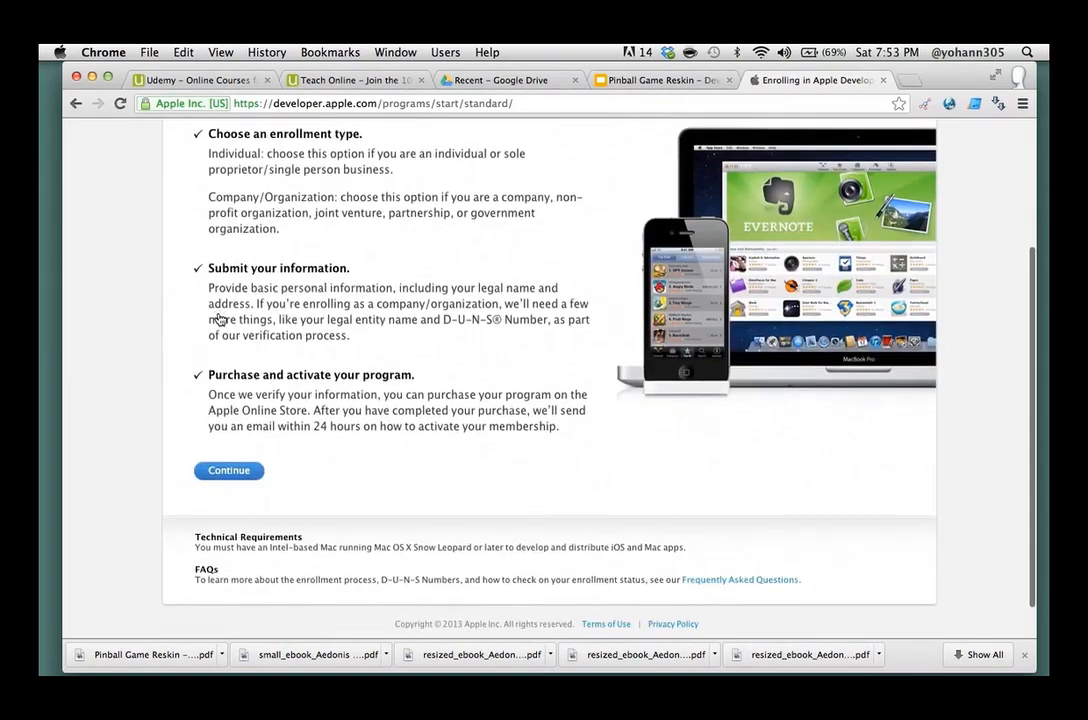
left_click(228, 470)
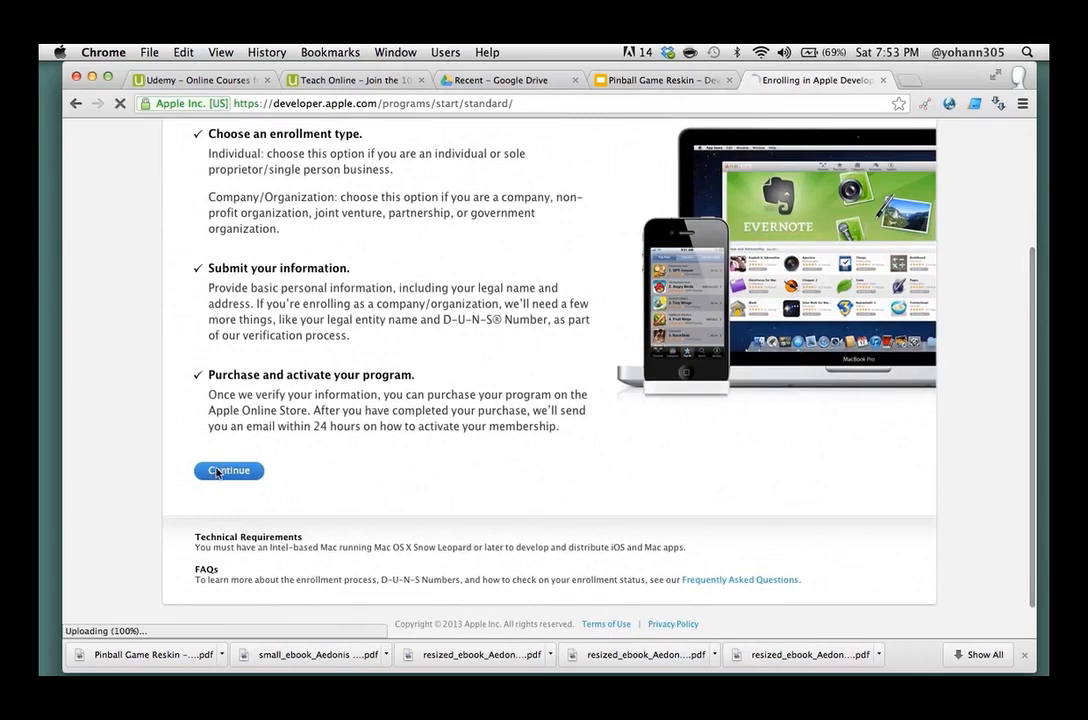
left_click(228, 470)
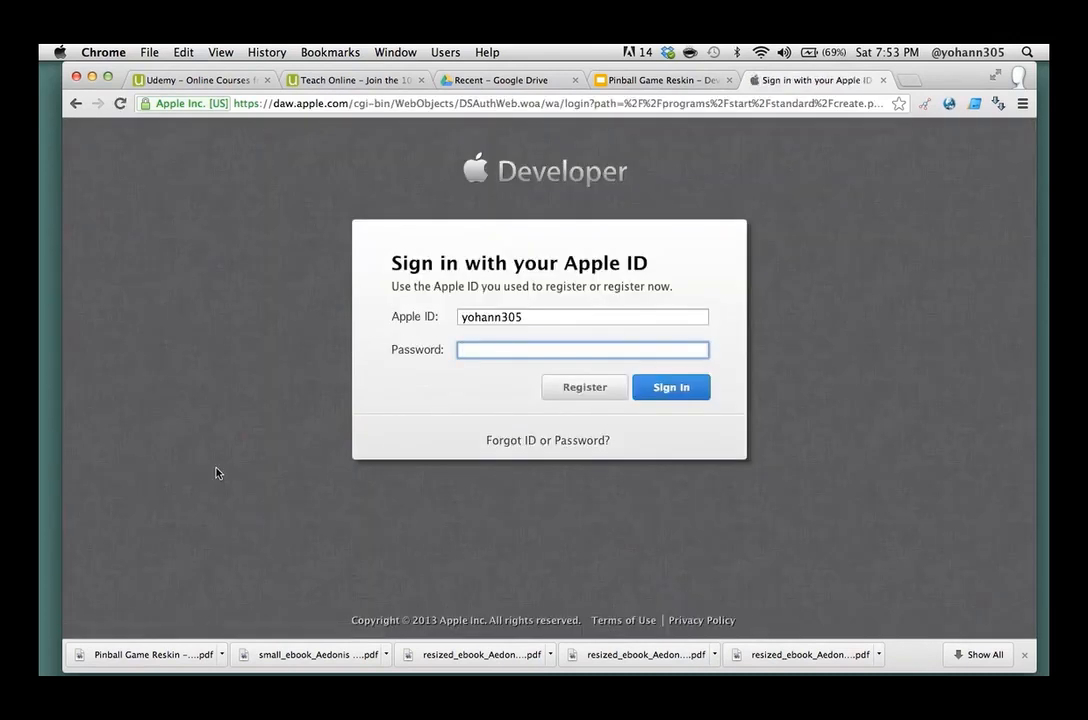